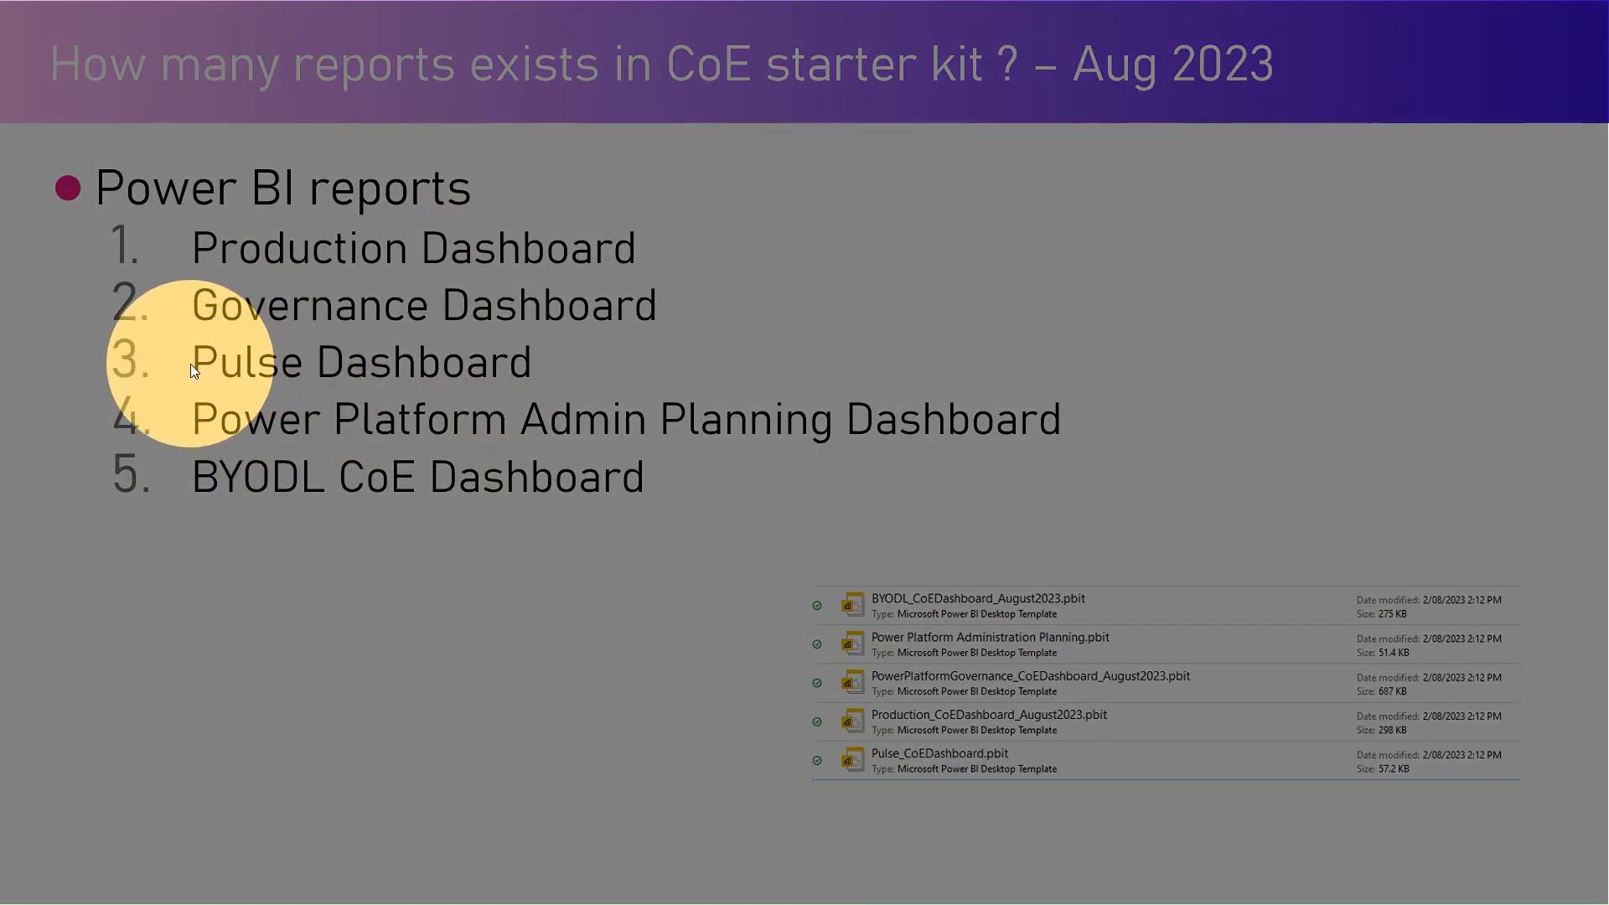
mouse_move(200, 425)
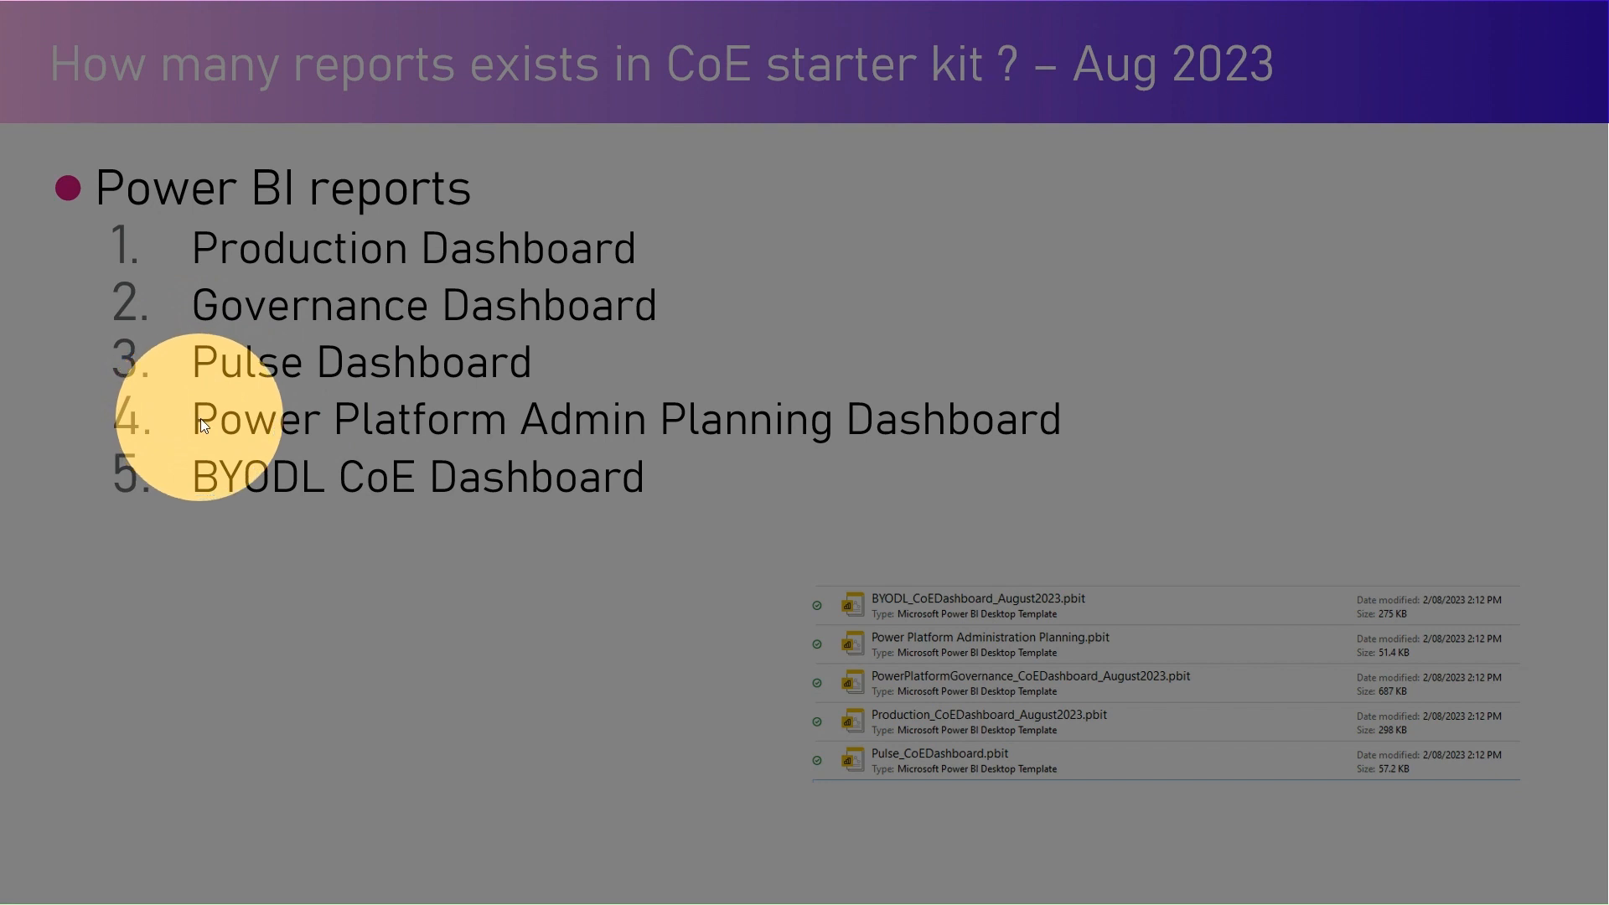
mouse_move(277, 444)
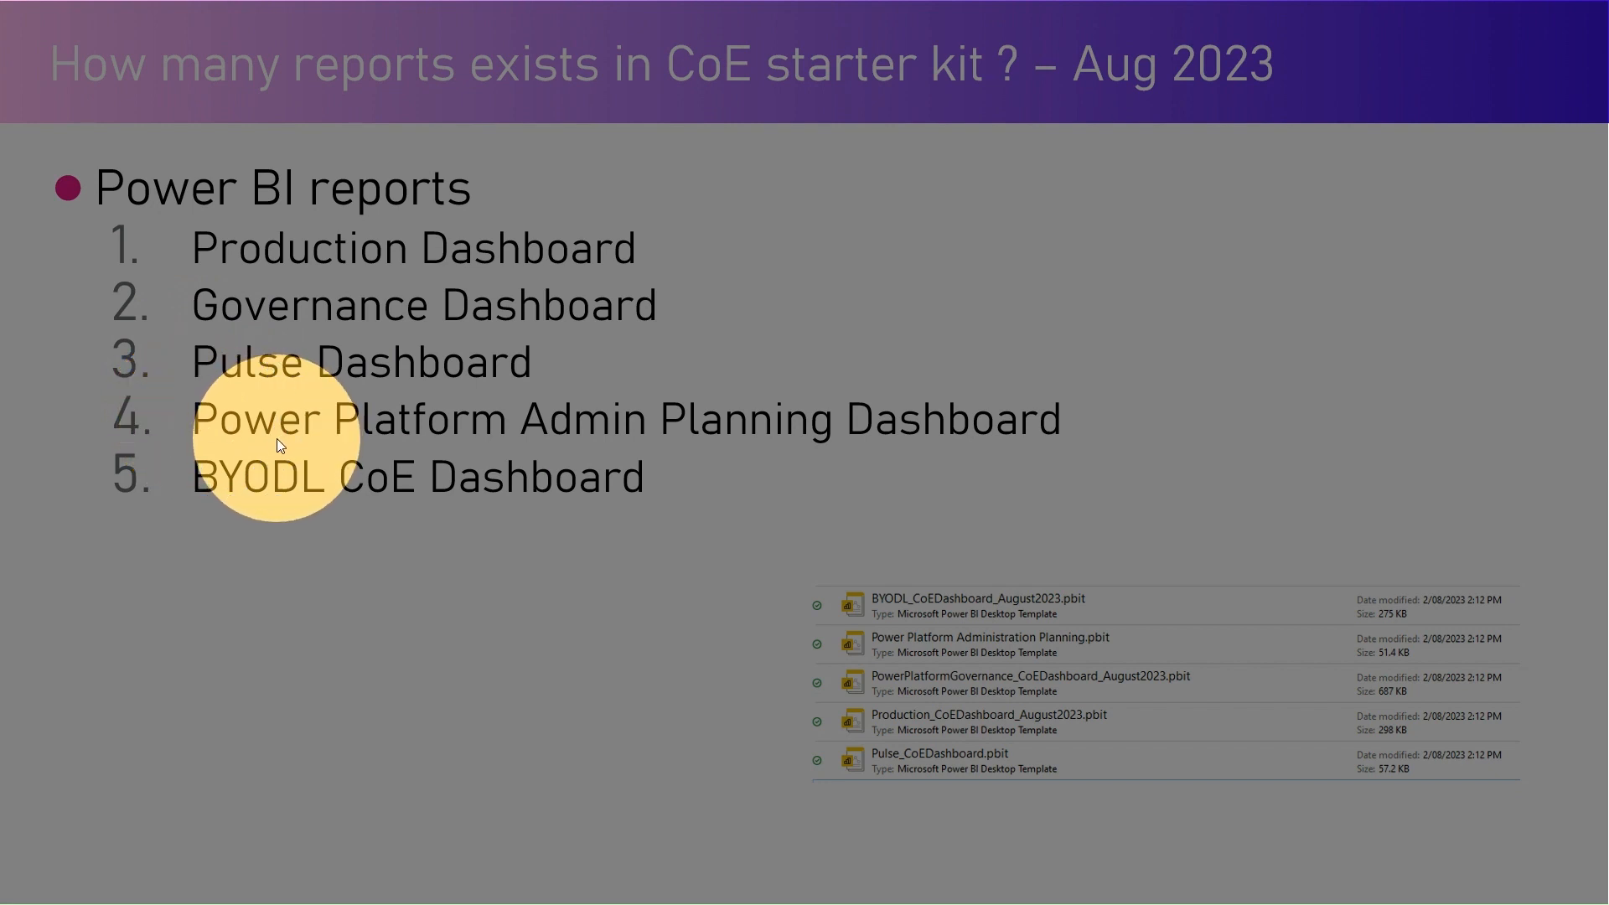
mouse_move(466, 491)
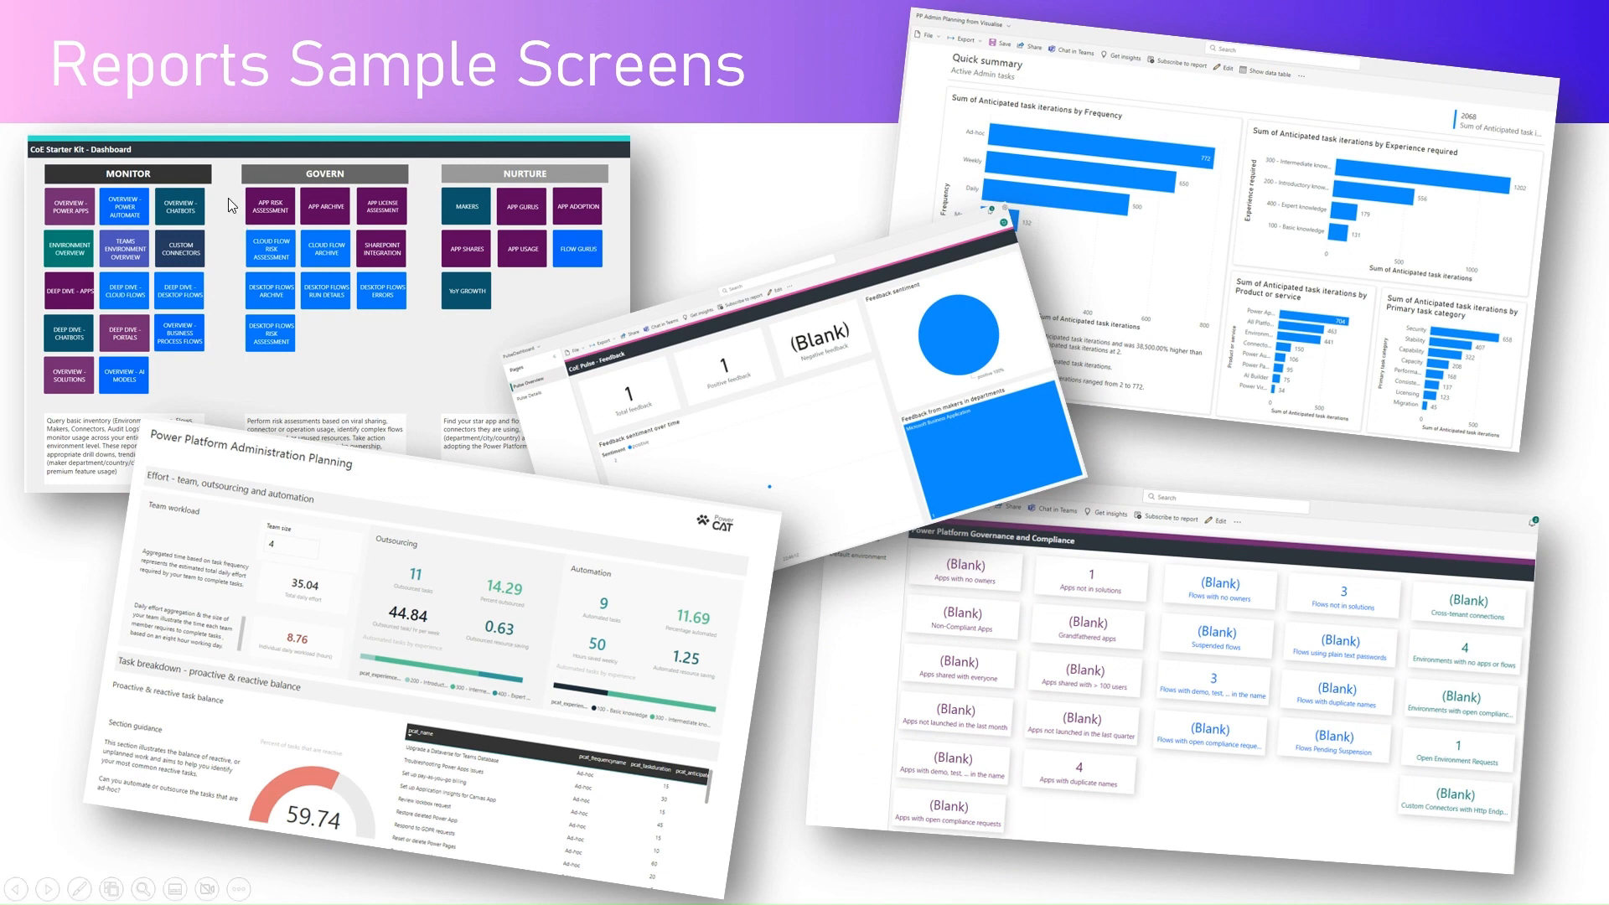
mouse_move(251, 161)
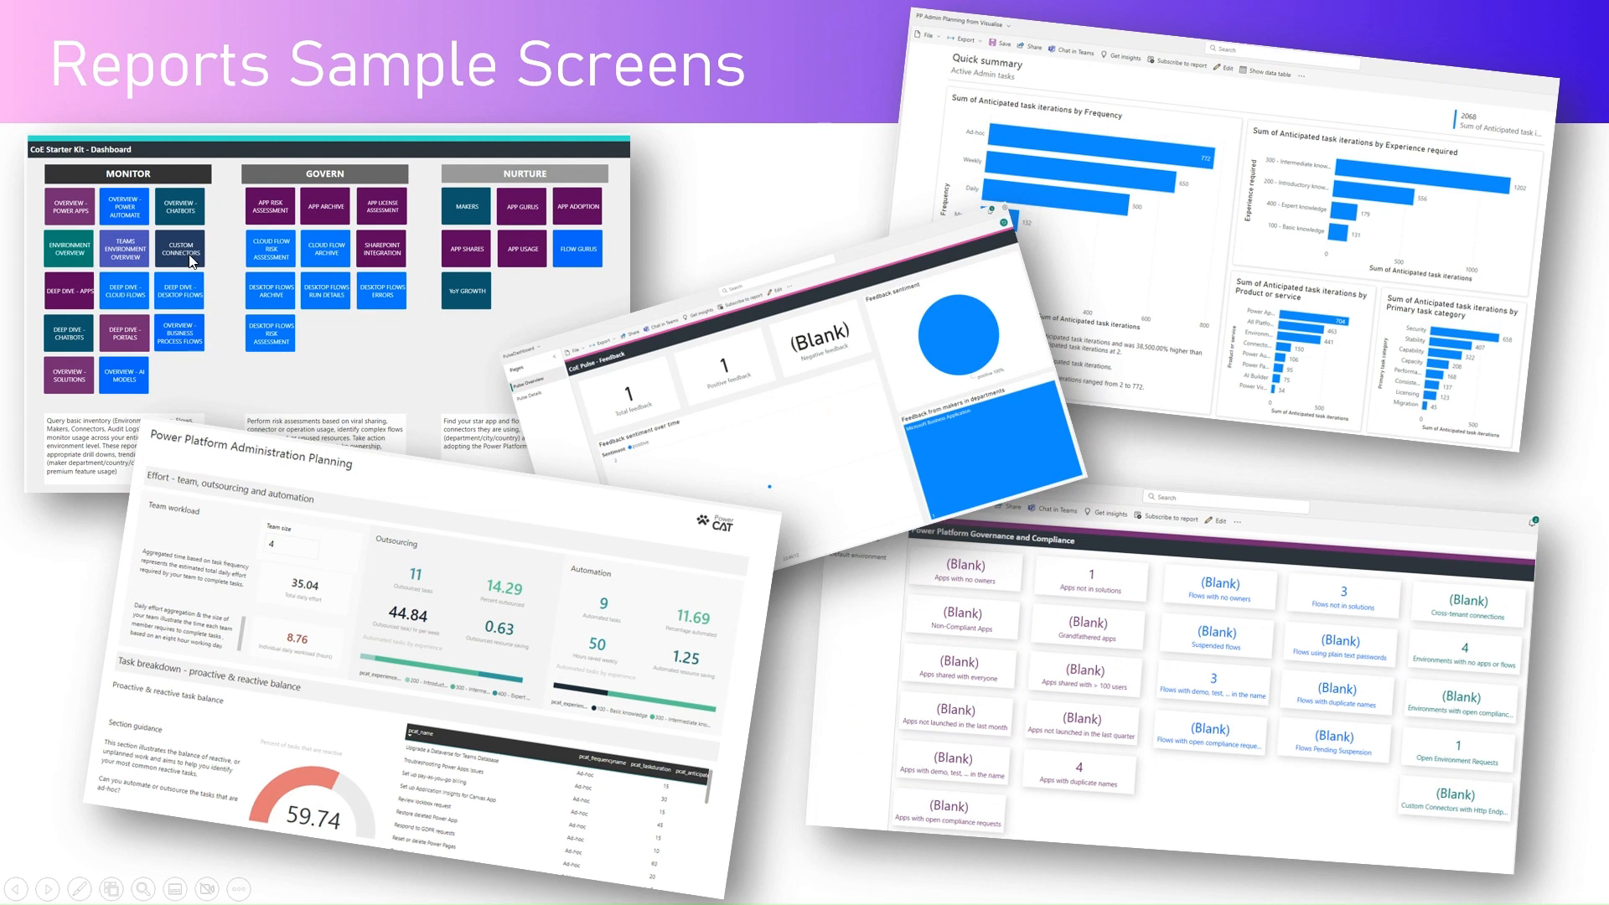
mouse_move(803, 445)
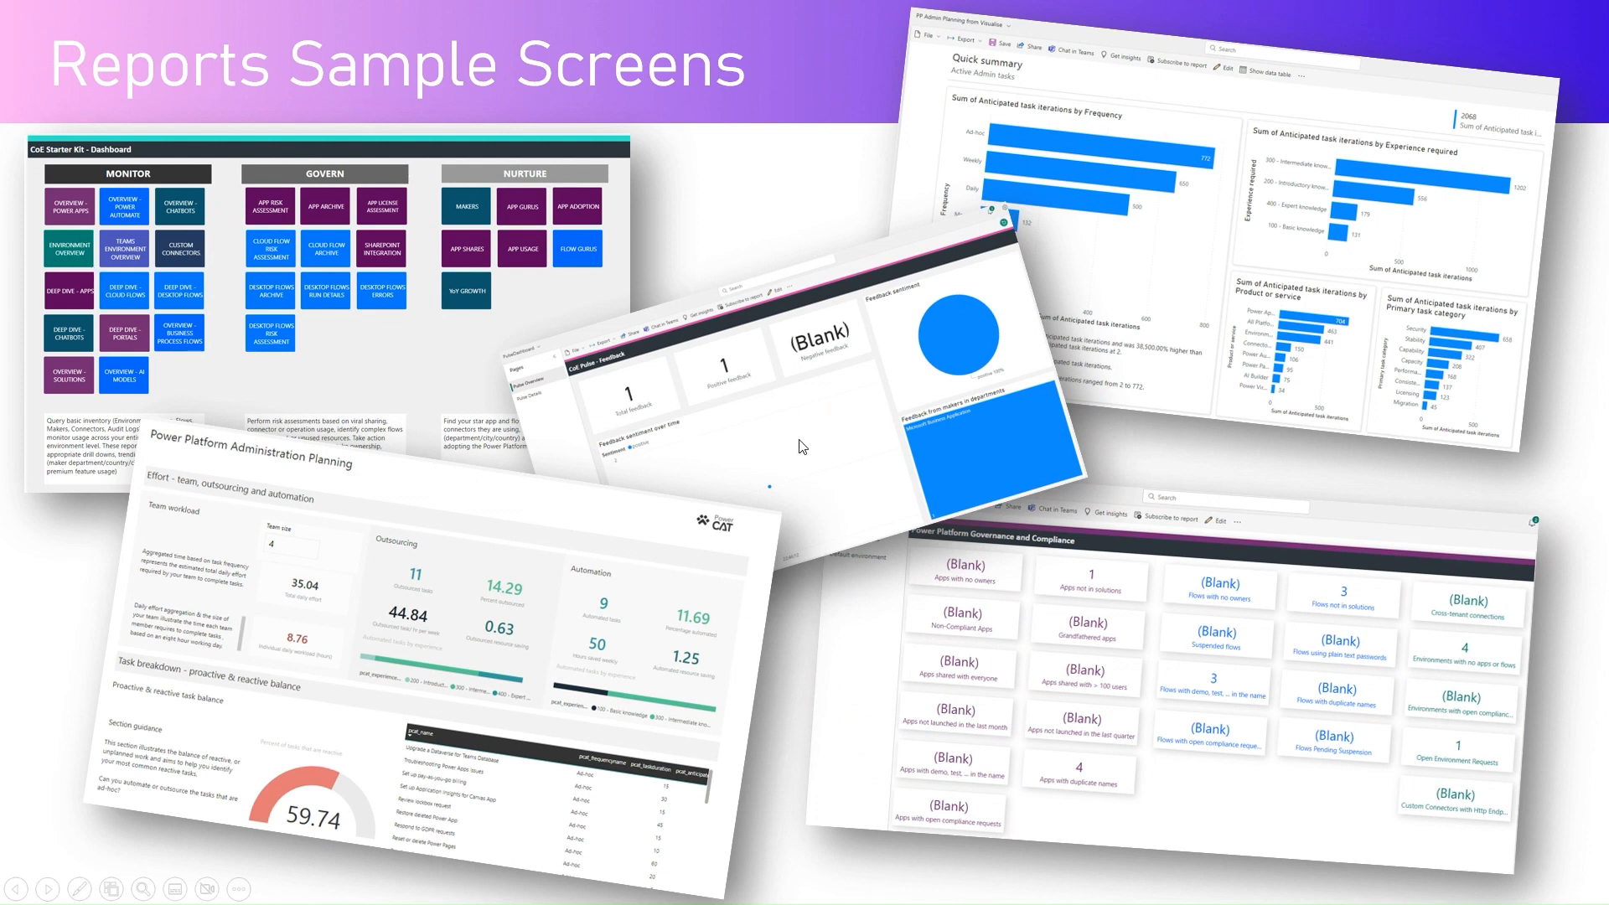
mouse_move(907, 535)
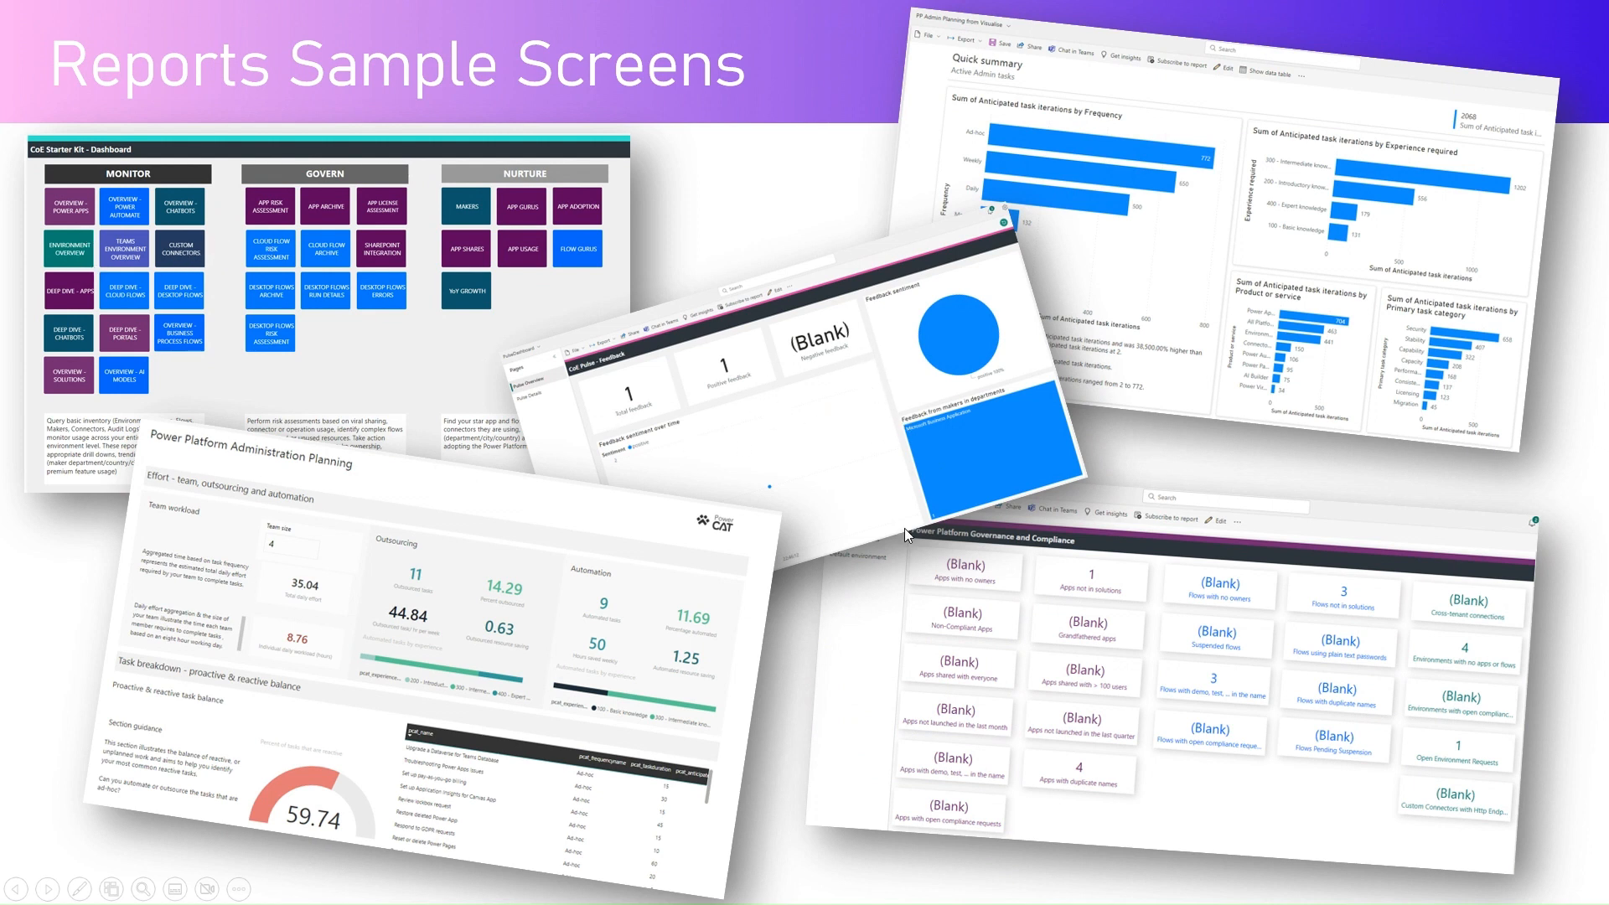
mouse_move(1116, 704)
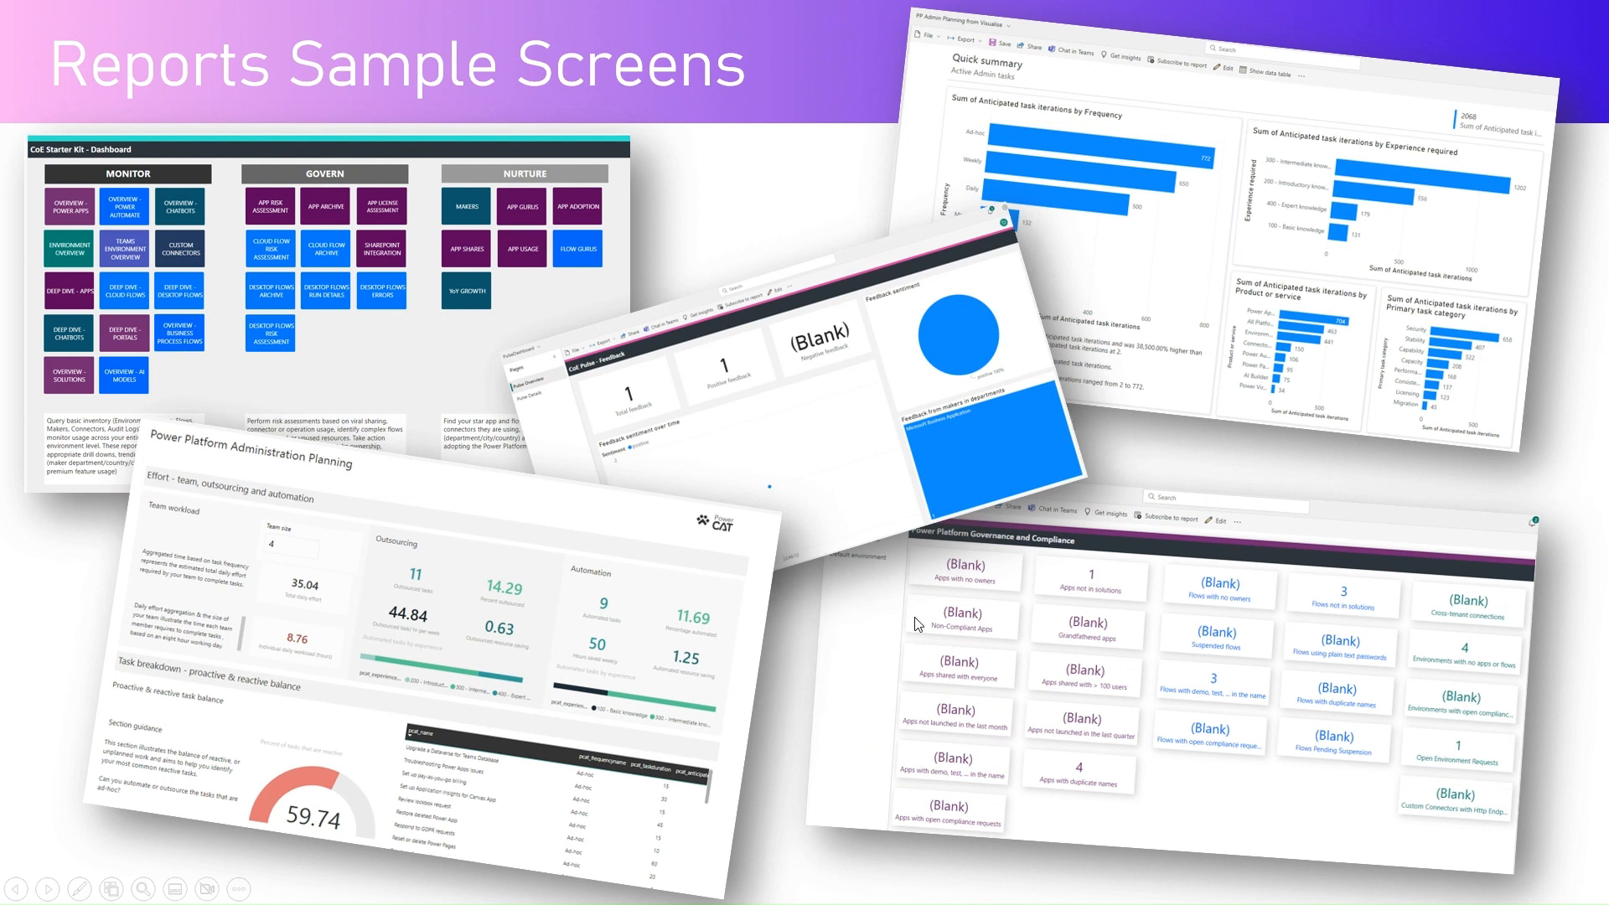
mouse_move(772, 436)
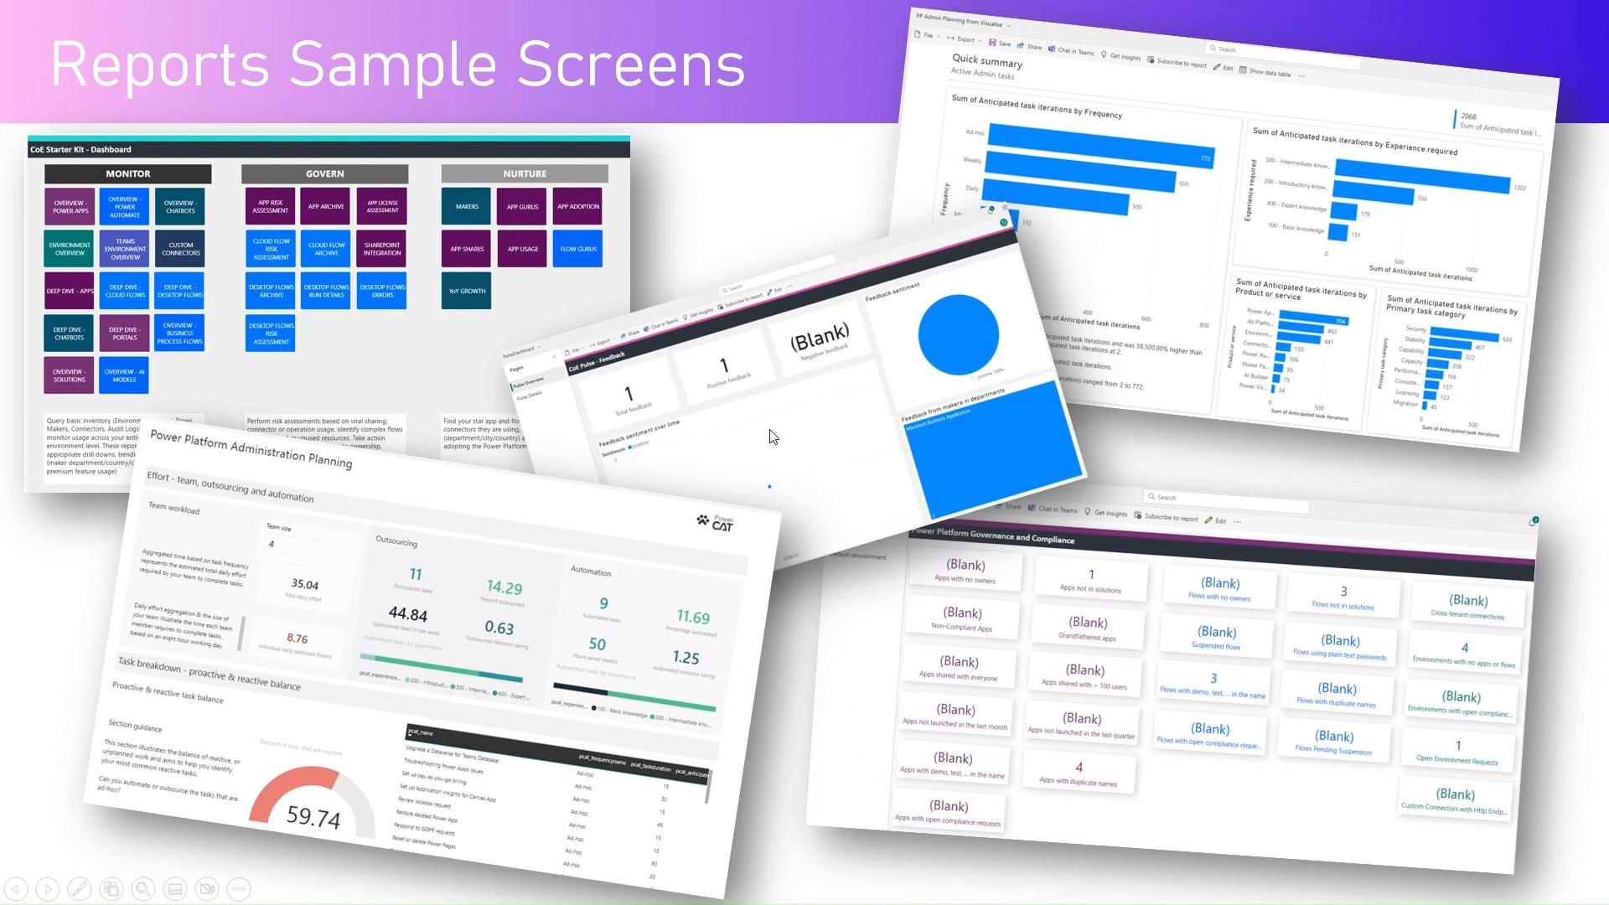
mouse_move(212, 222)
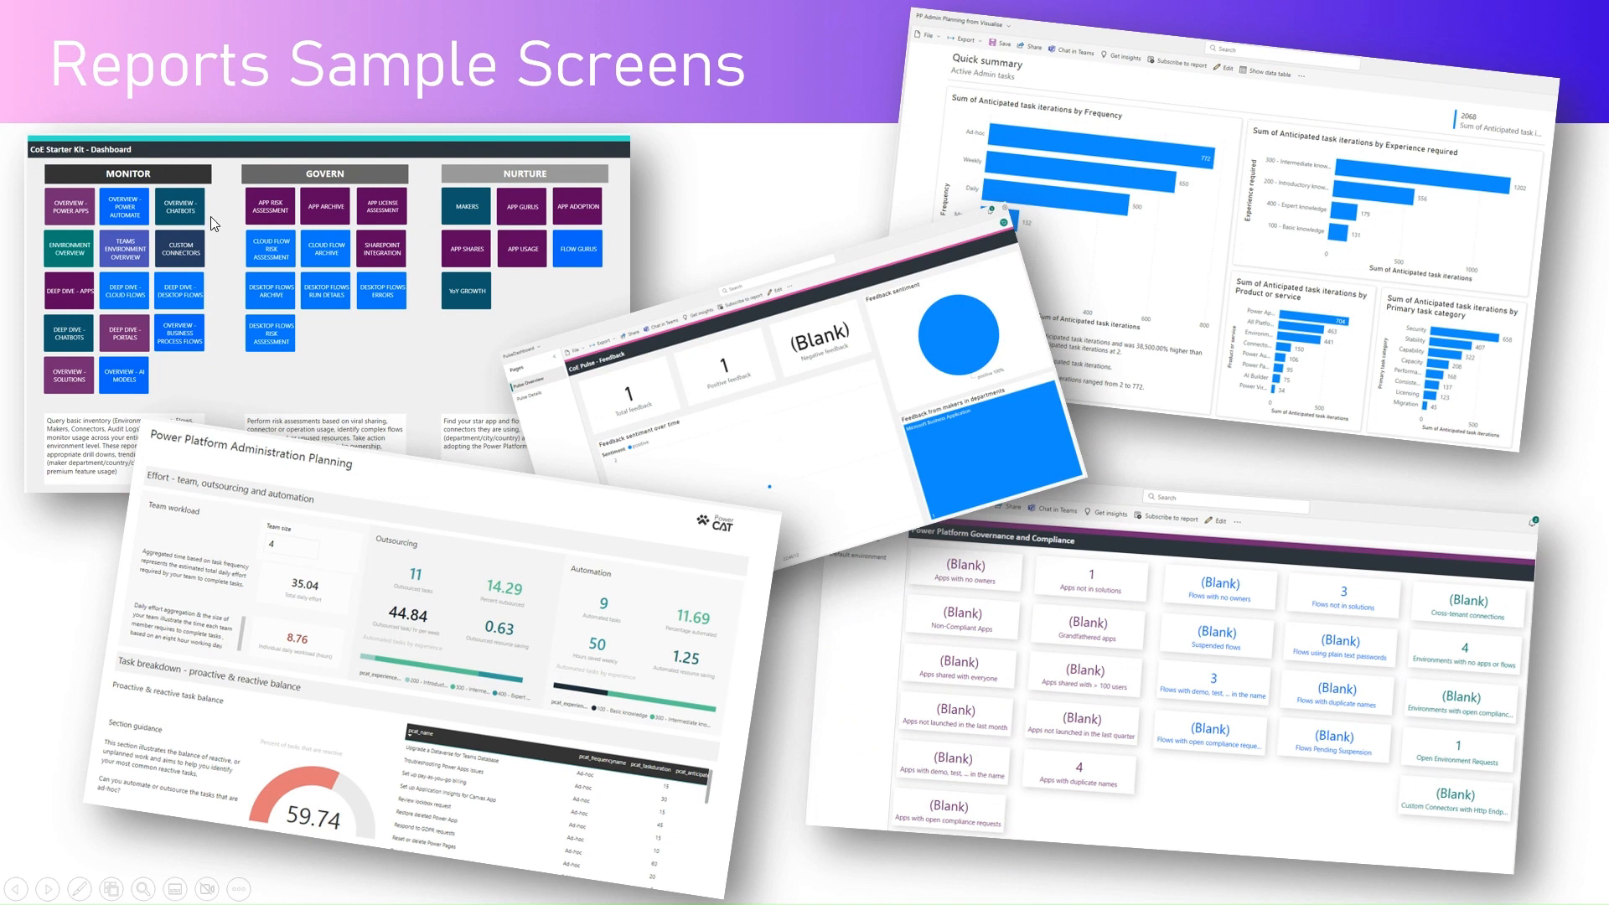
mouse_move(326, 201)
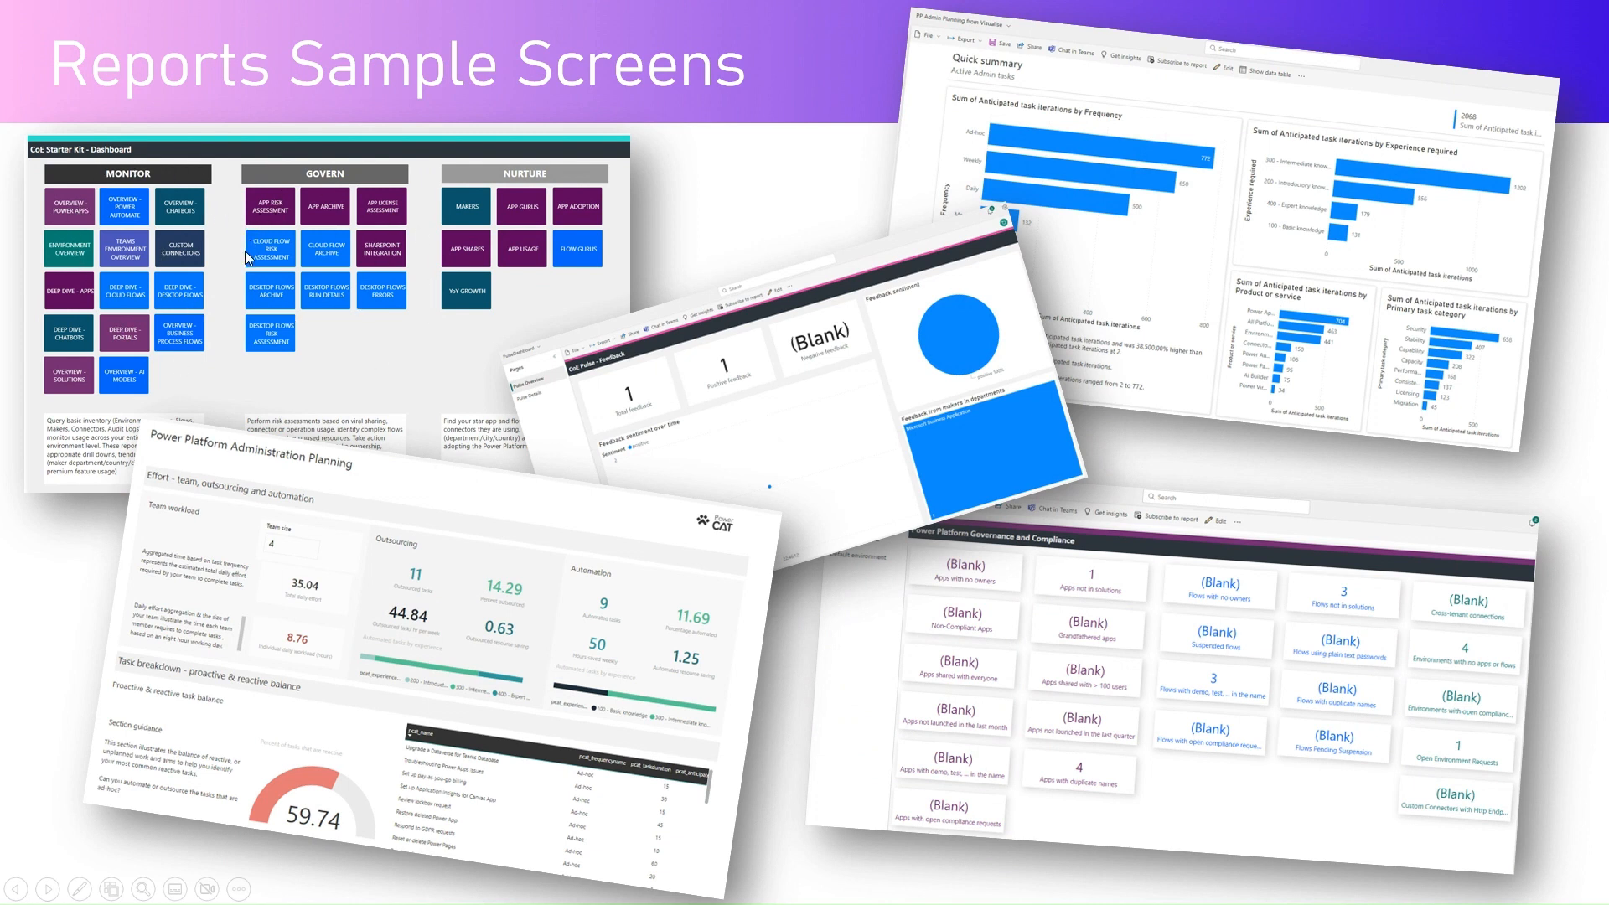
mouse_move(253, 257)
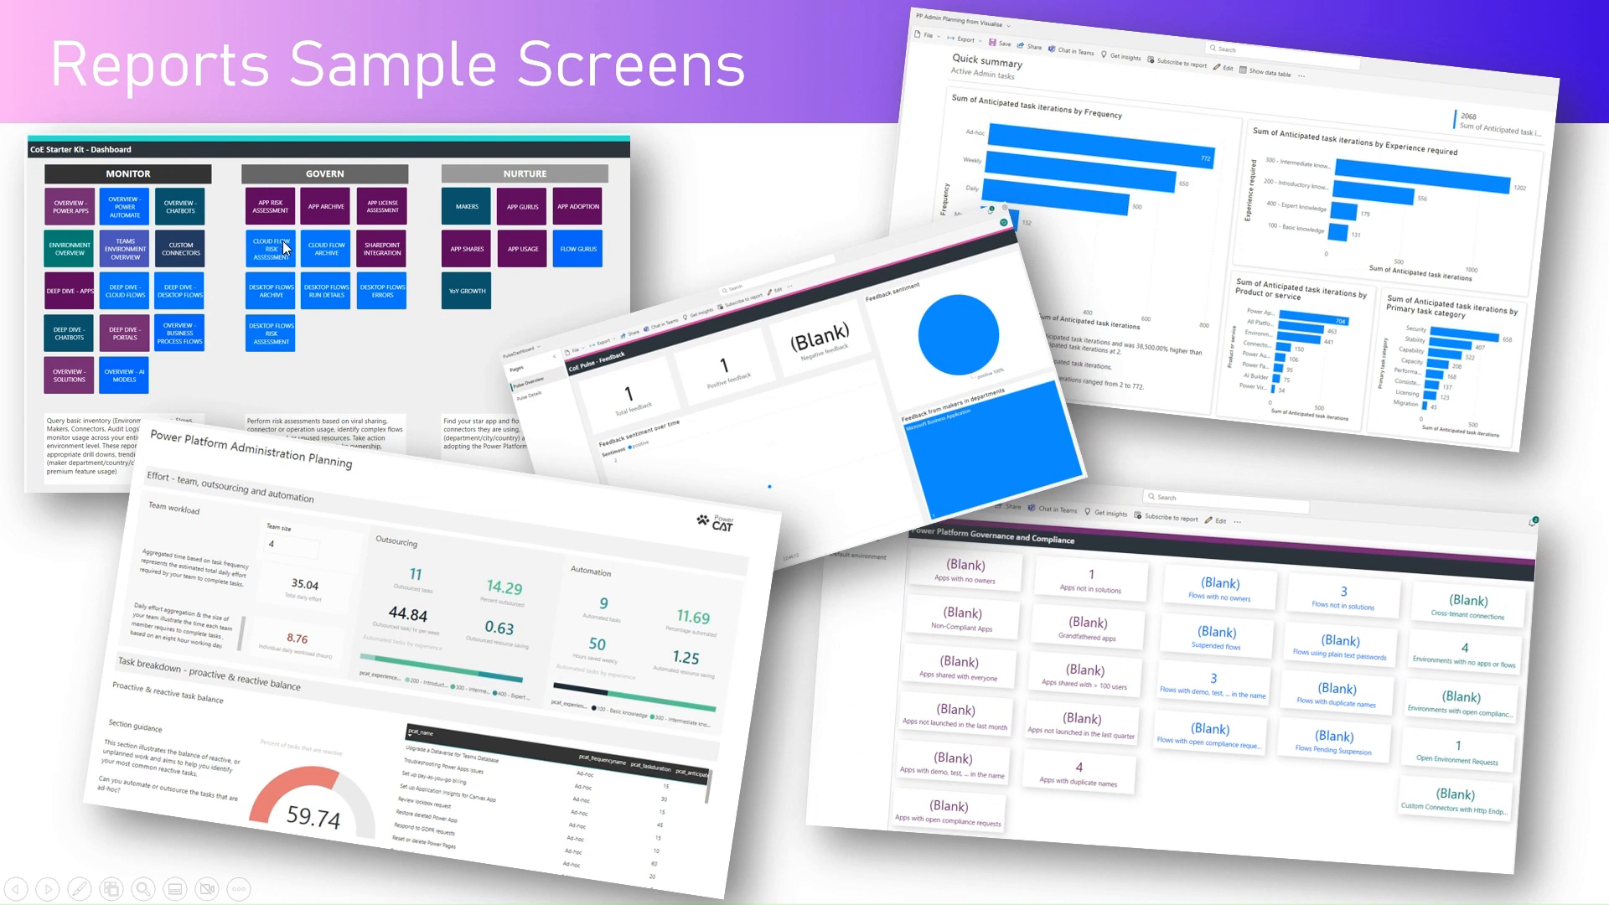
mouse_move(334, 215)
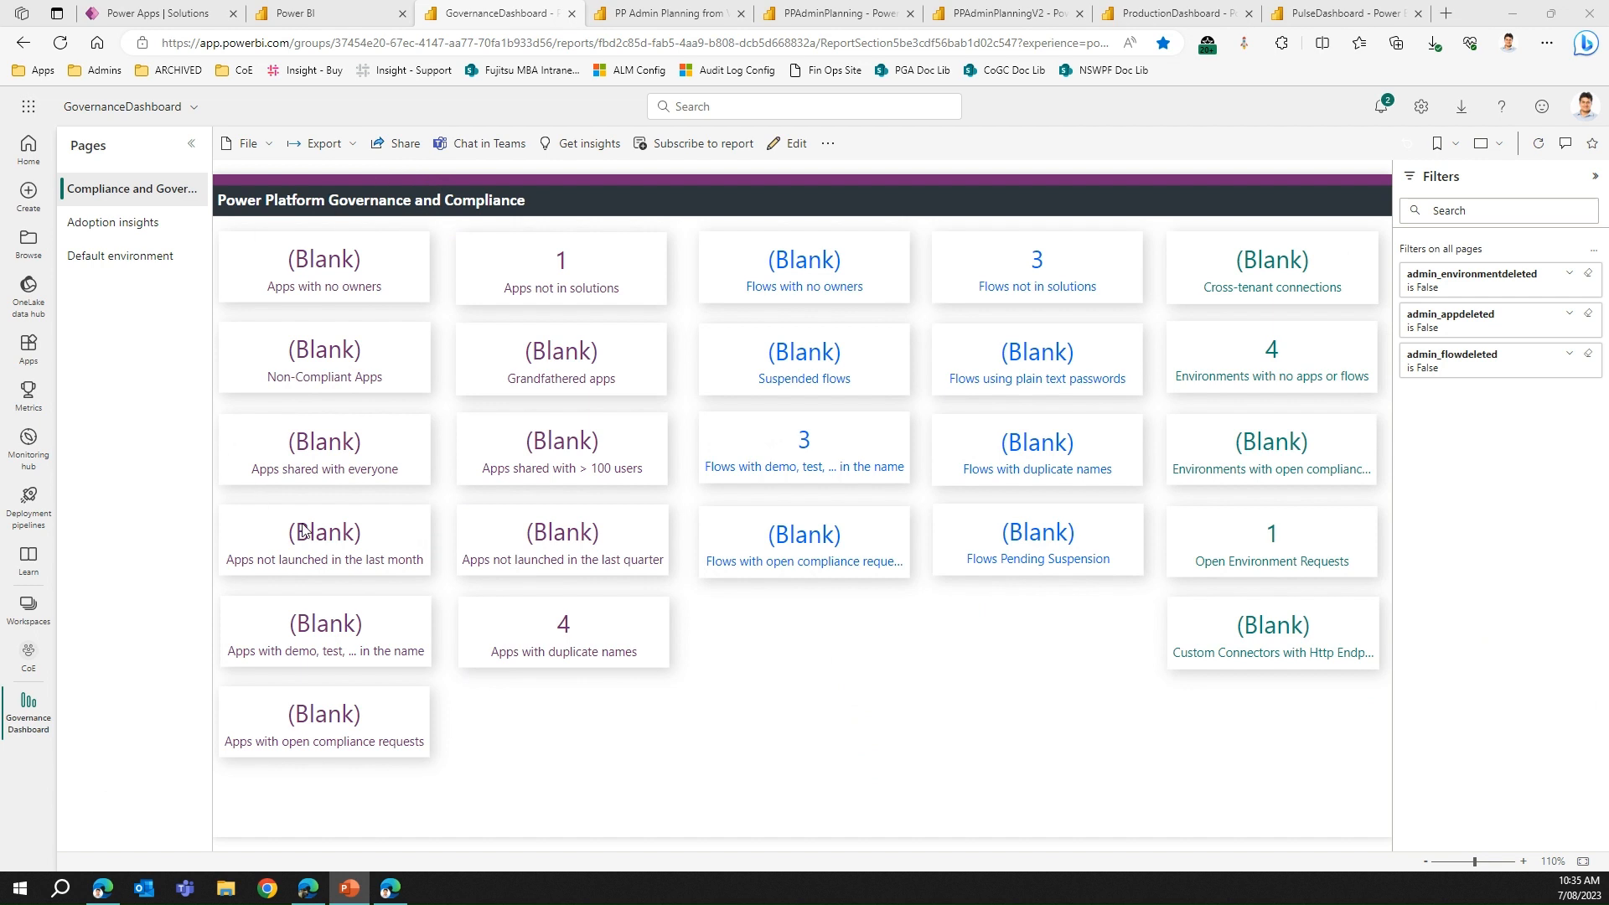
mouse_move(598, 404)
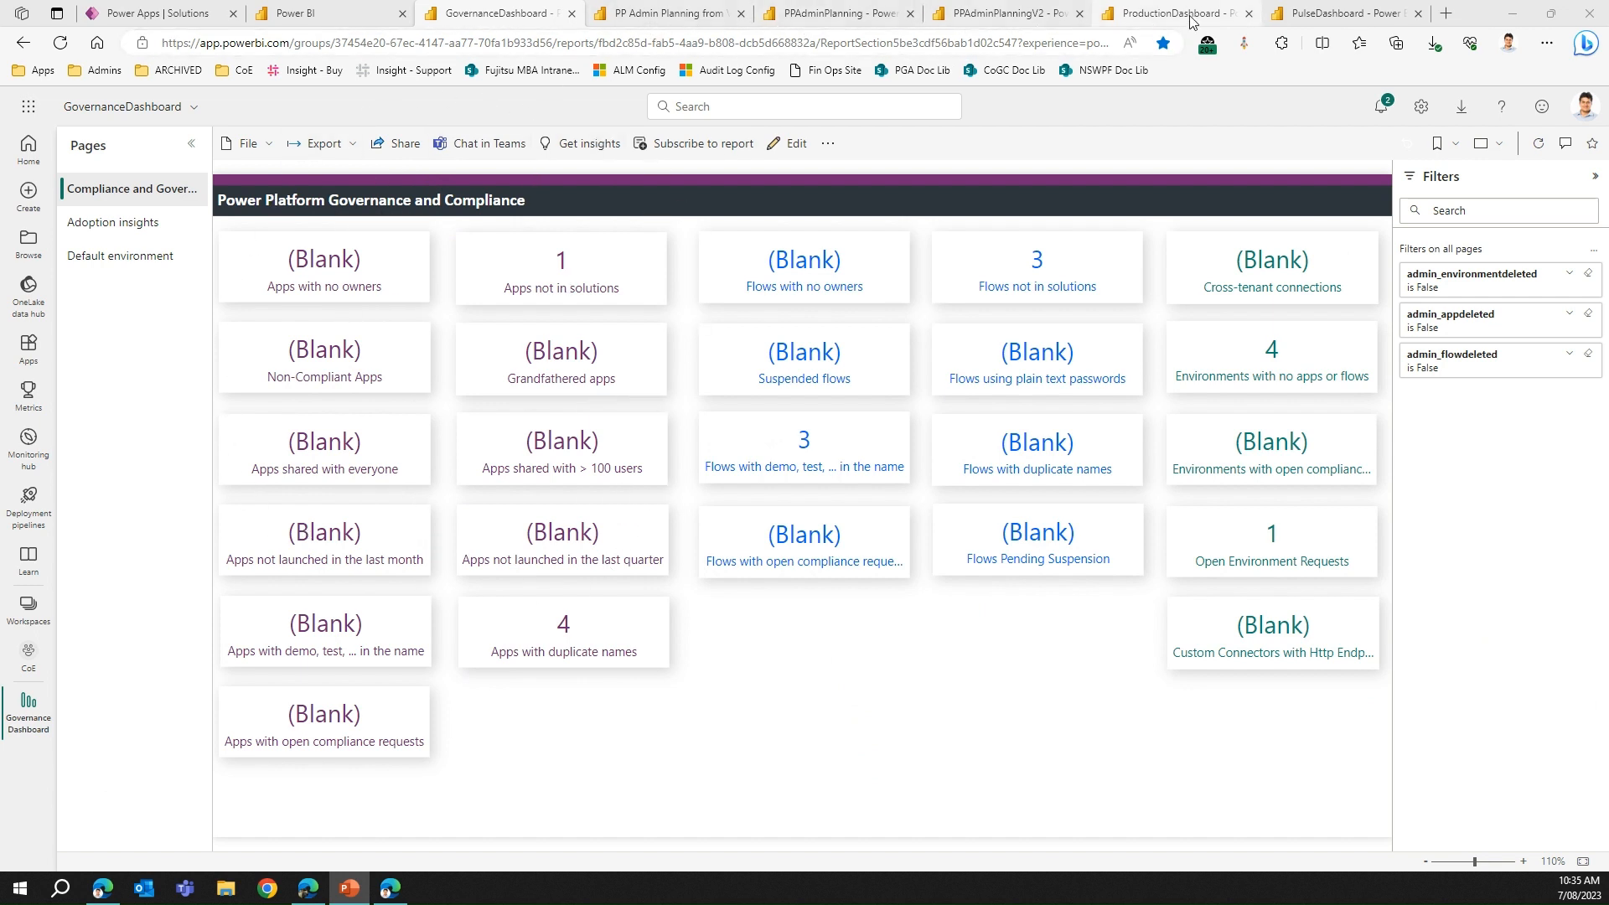
Switch to the ProductionDashboard browser tab showing the Monitor, Govern and Nurture sections
click(1175, 12)
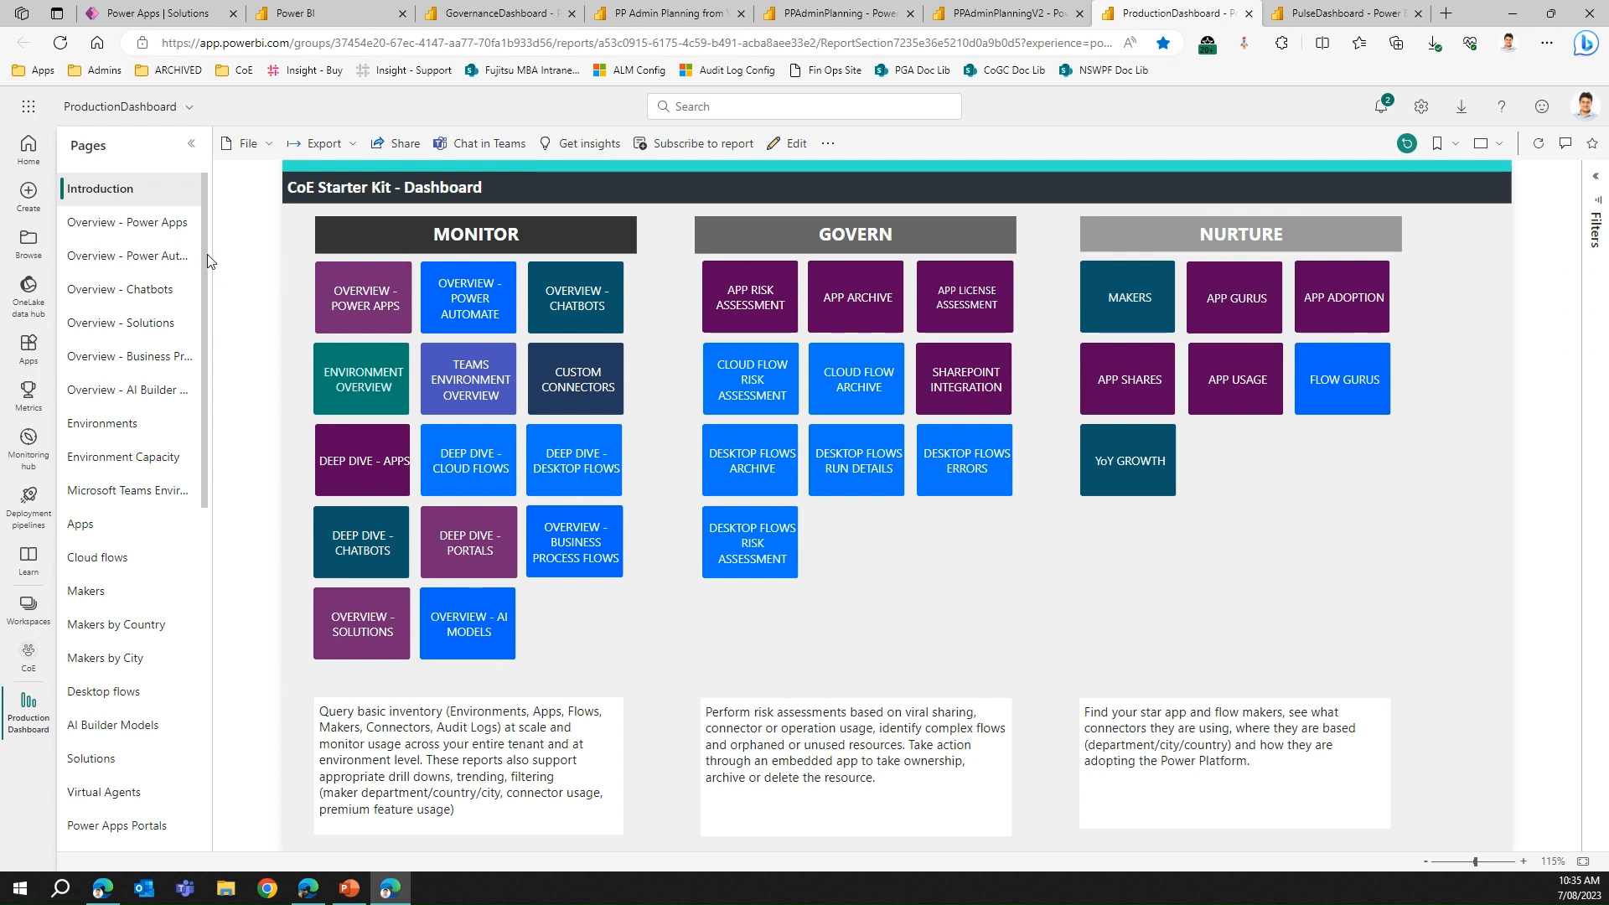
scroll(down, 3)
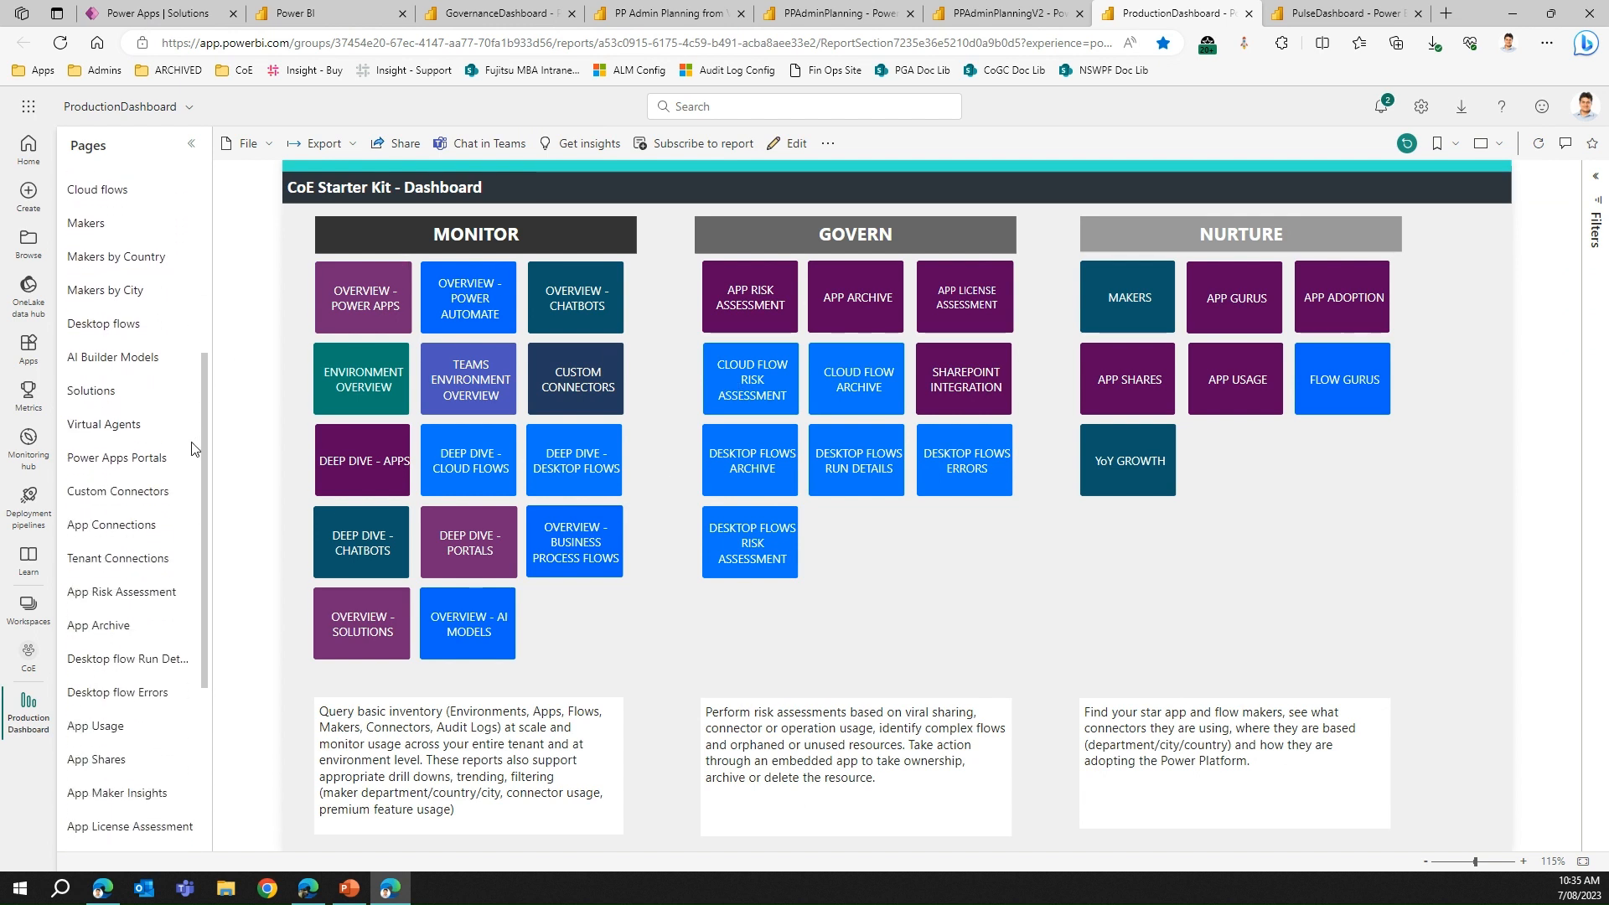
scroll(down, 3)
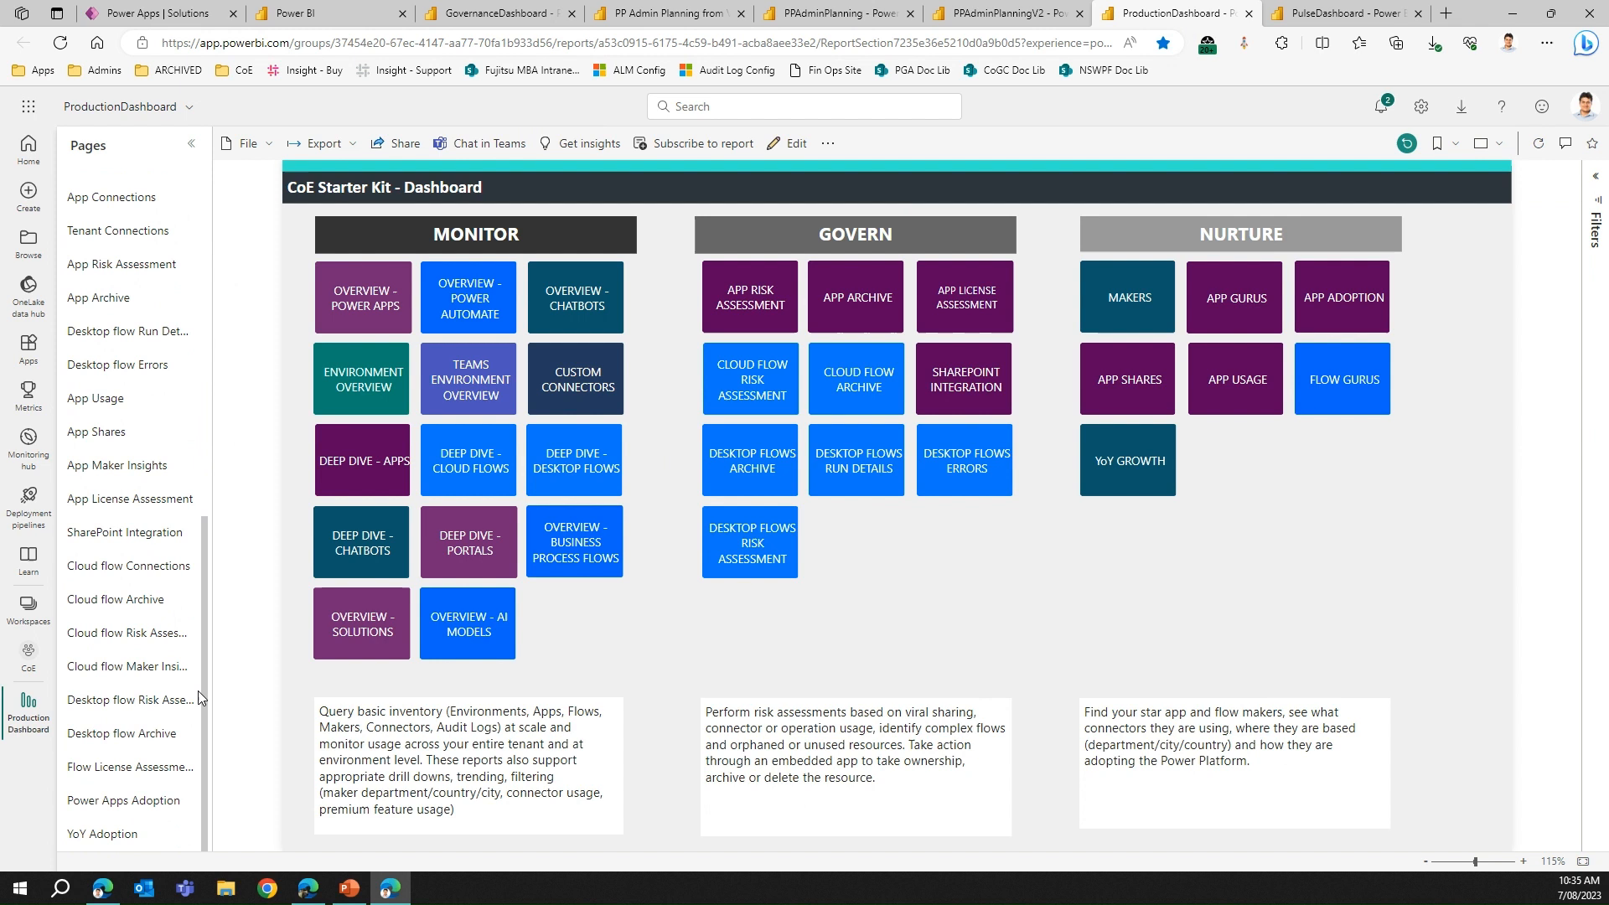
mouse_move(224, 490)
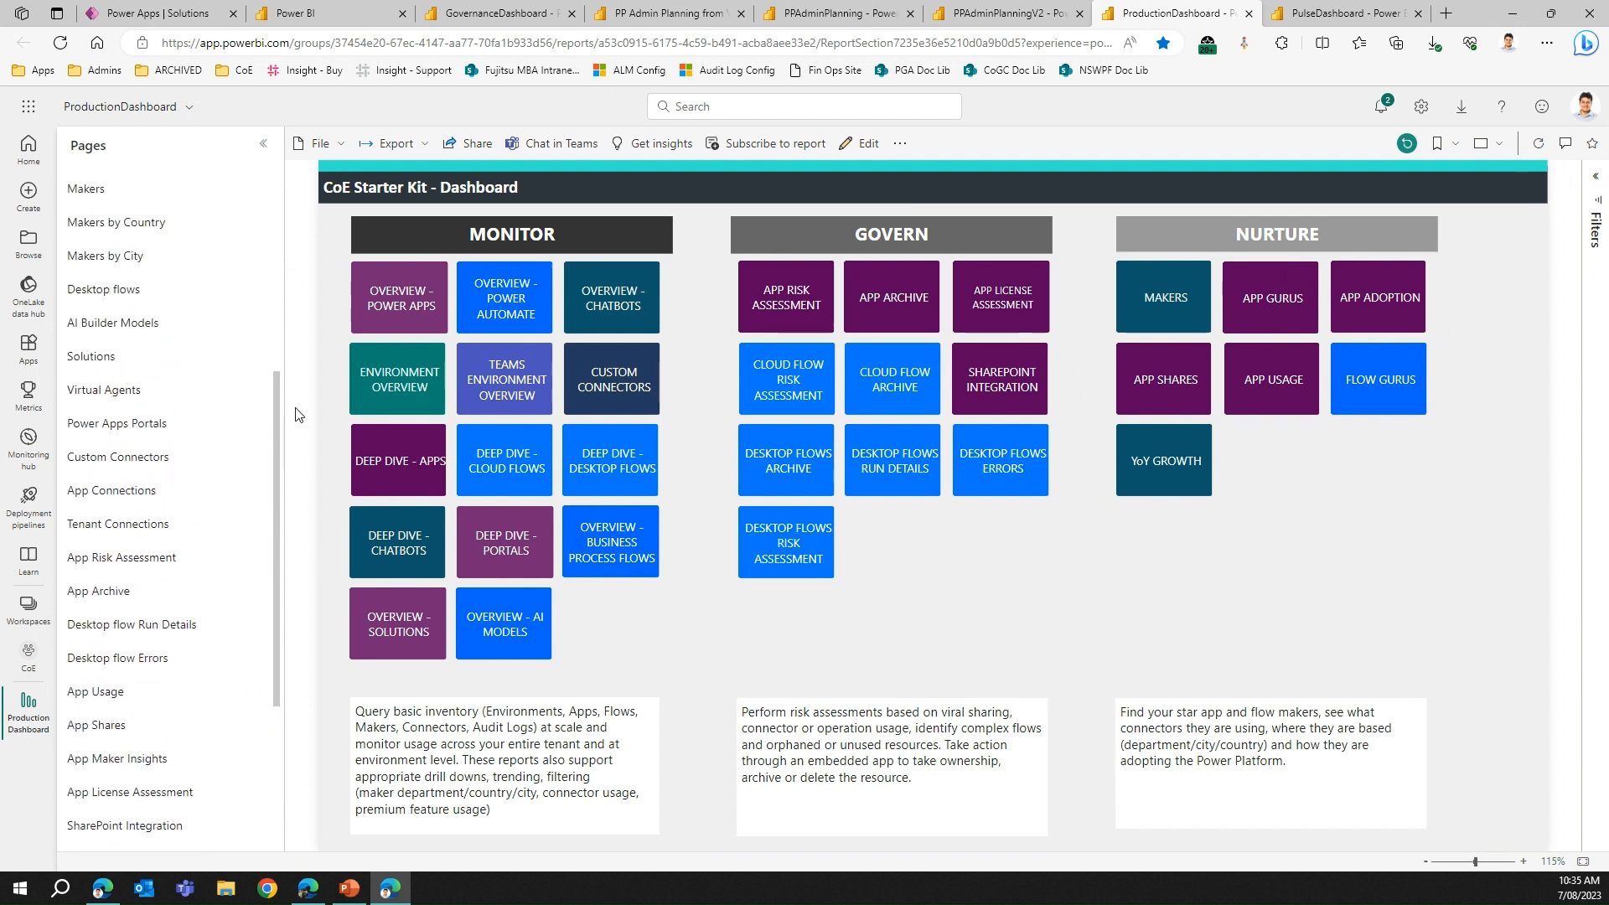
scroll(down, 3)
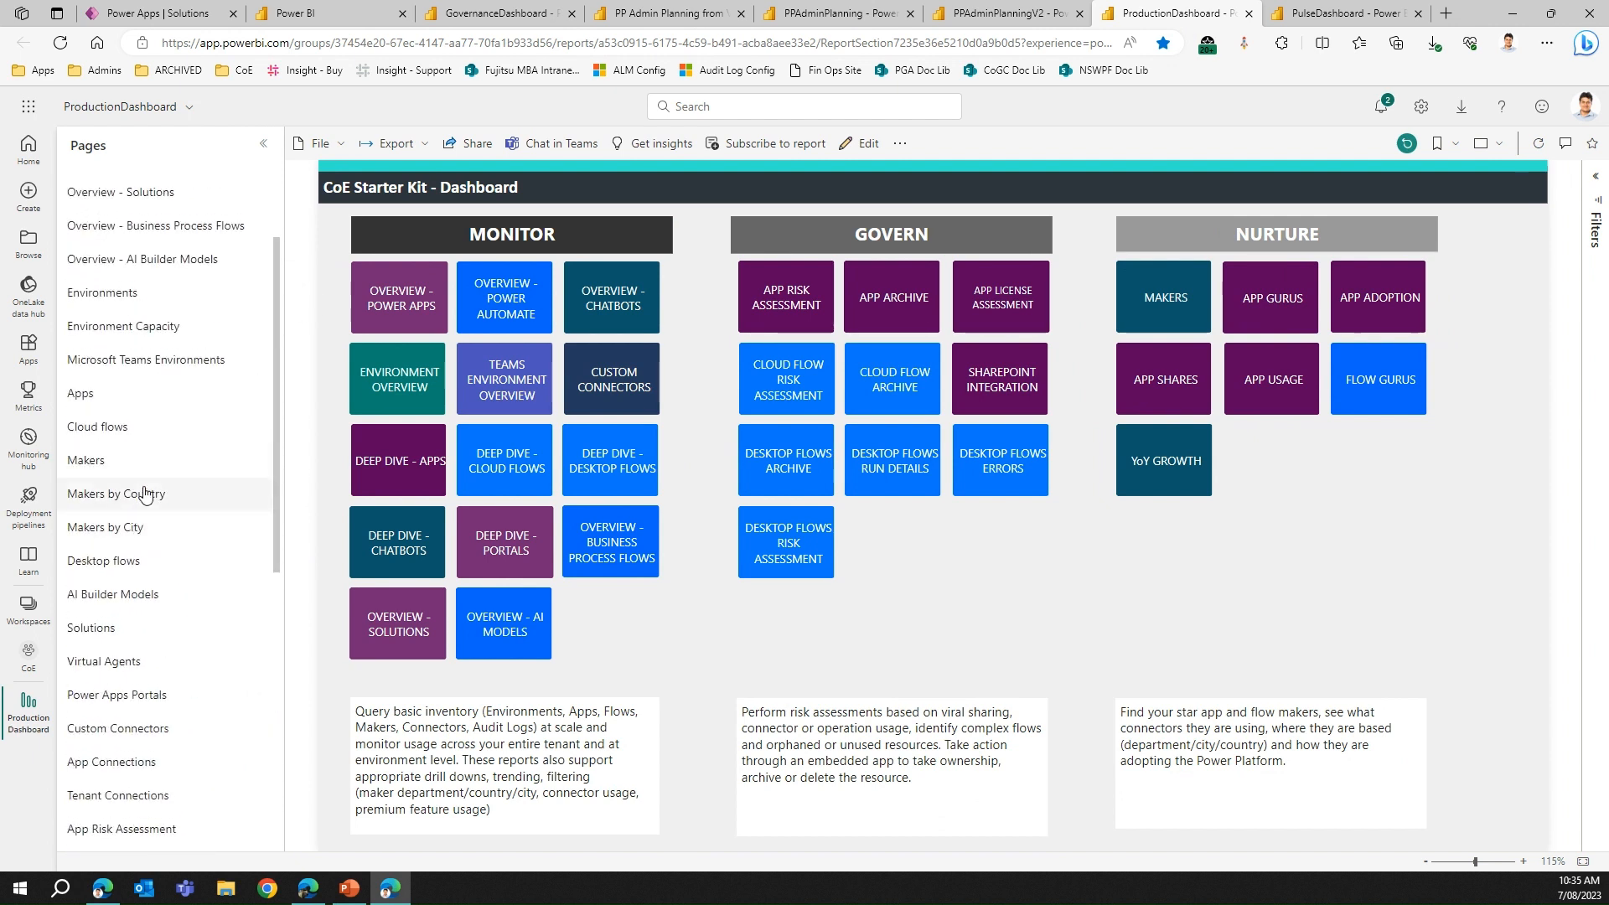
mouse_move(165, 393)
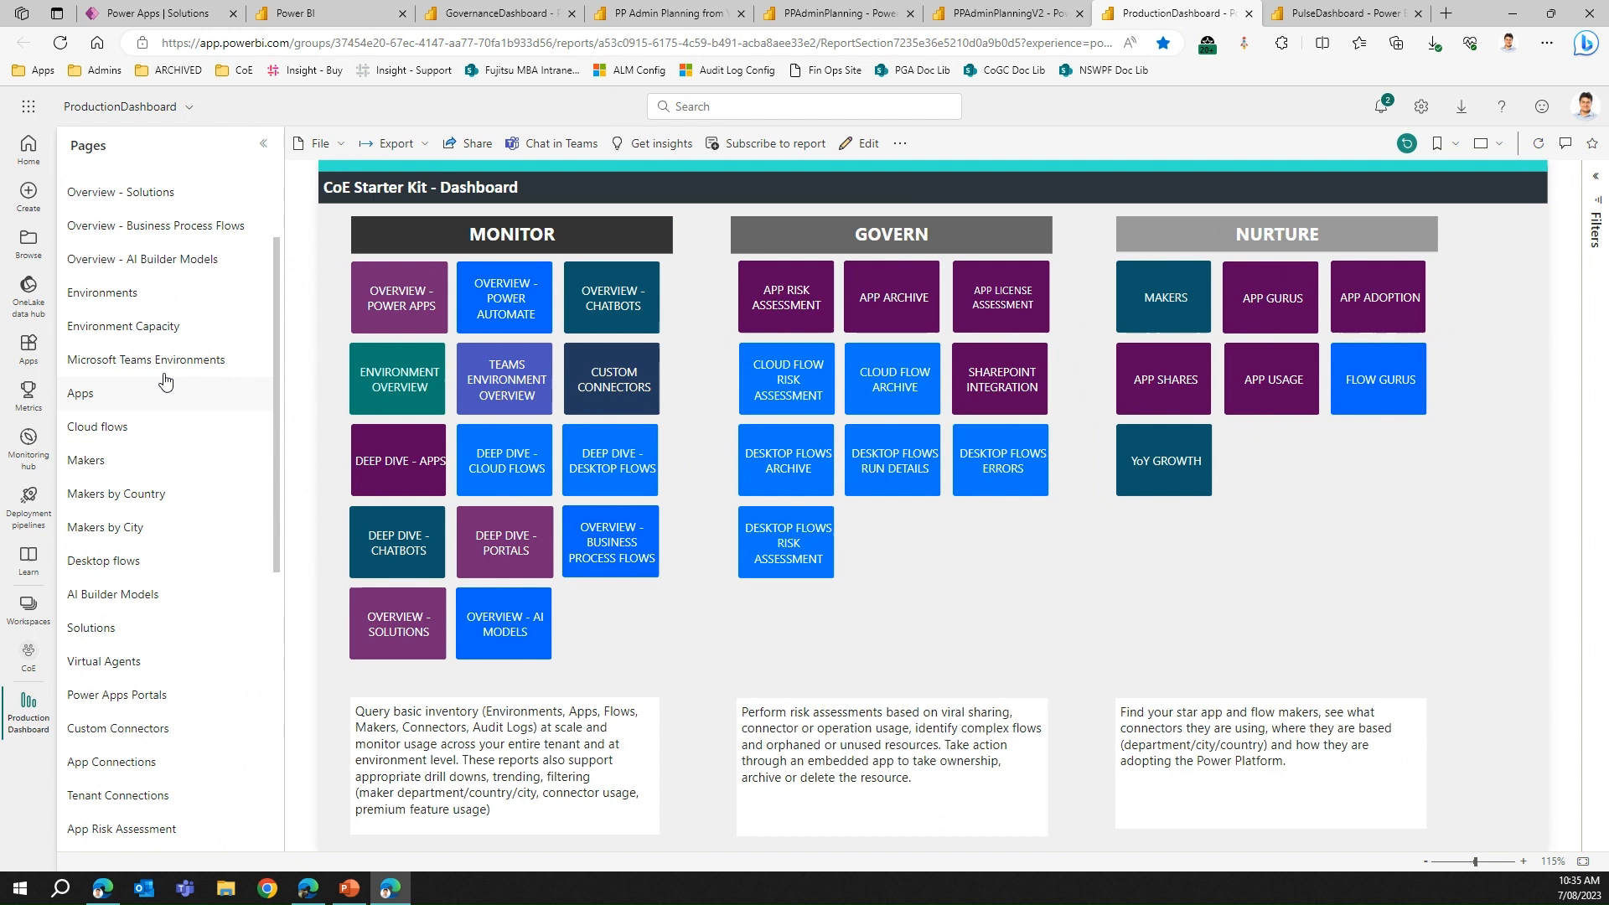
mouse_move(274, 320)
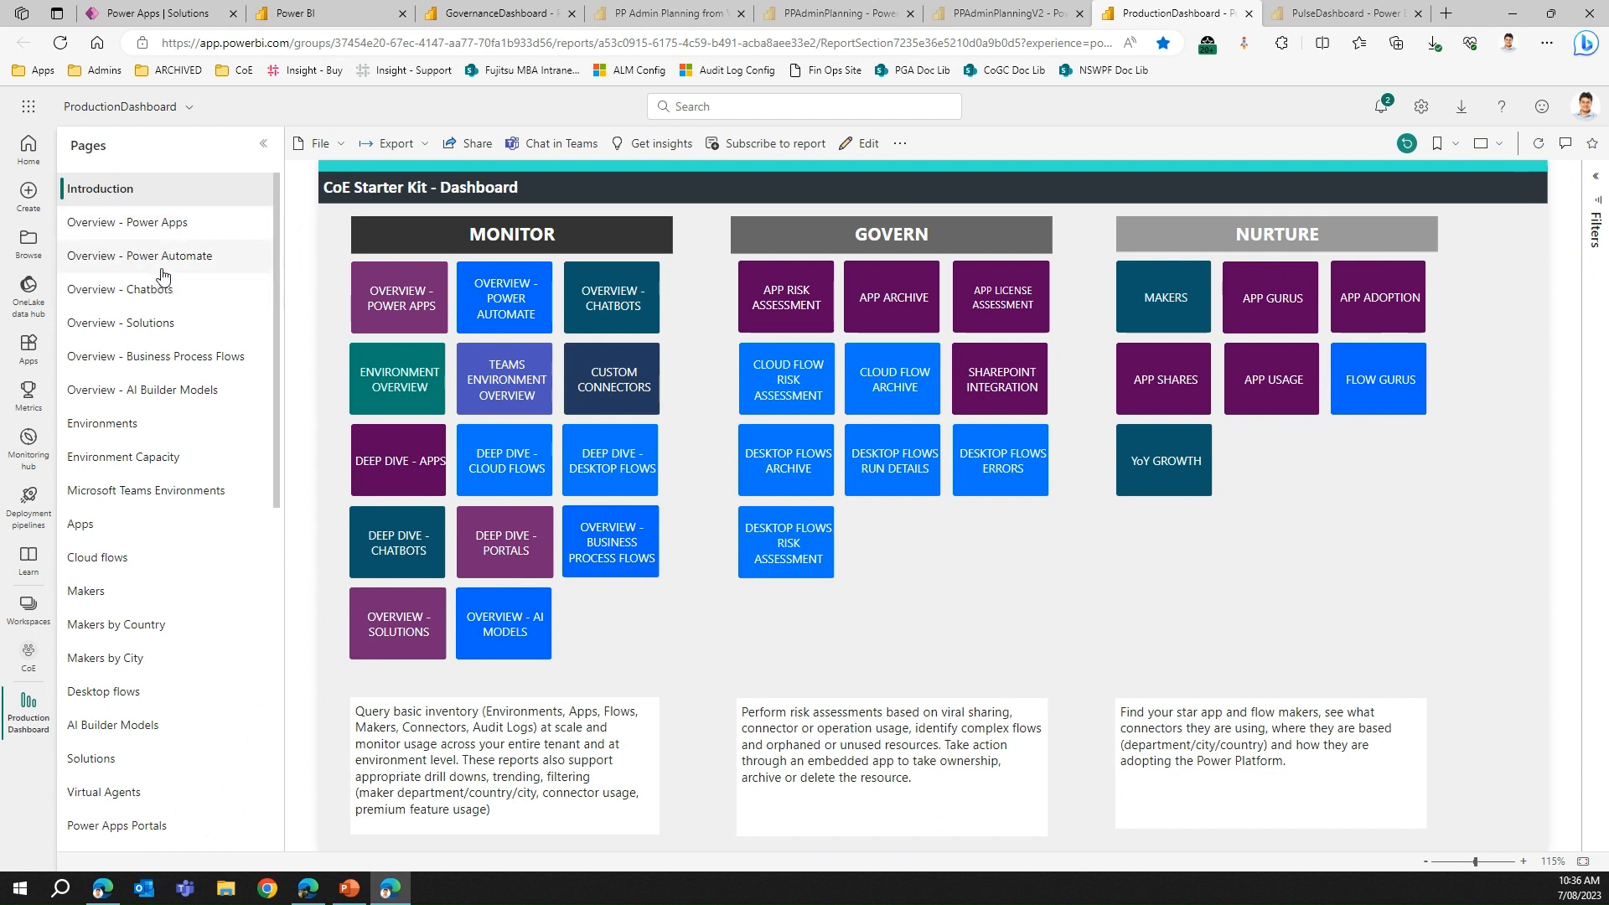
mouse_move(162, 275)
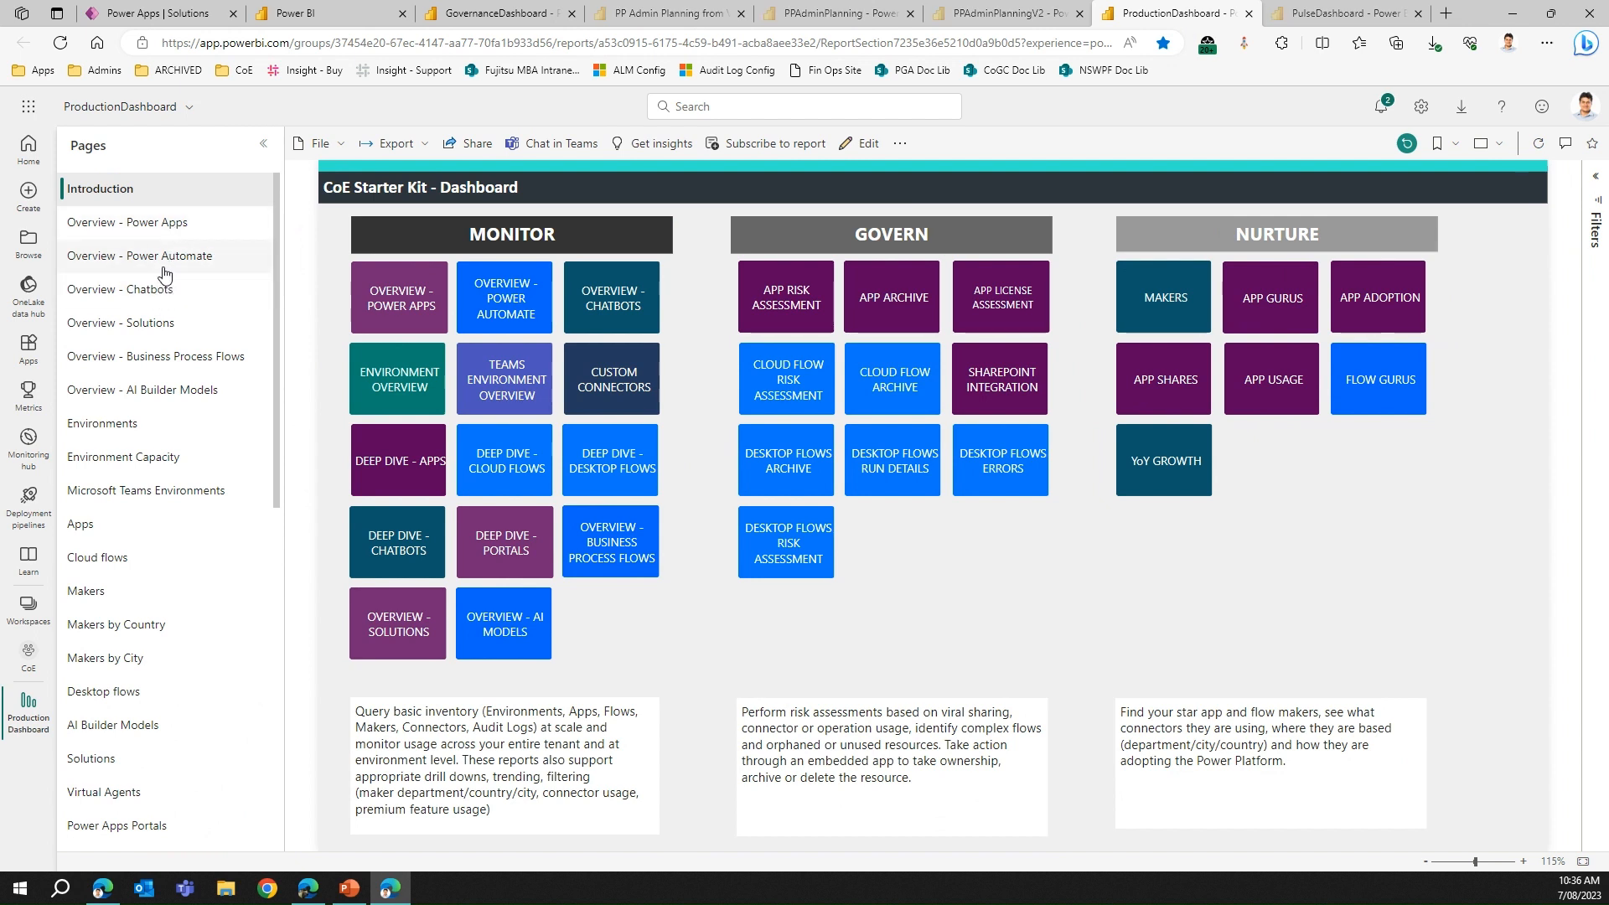
mouse_move(149, 326)
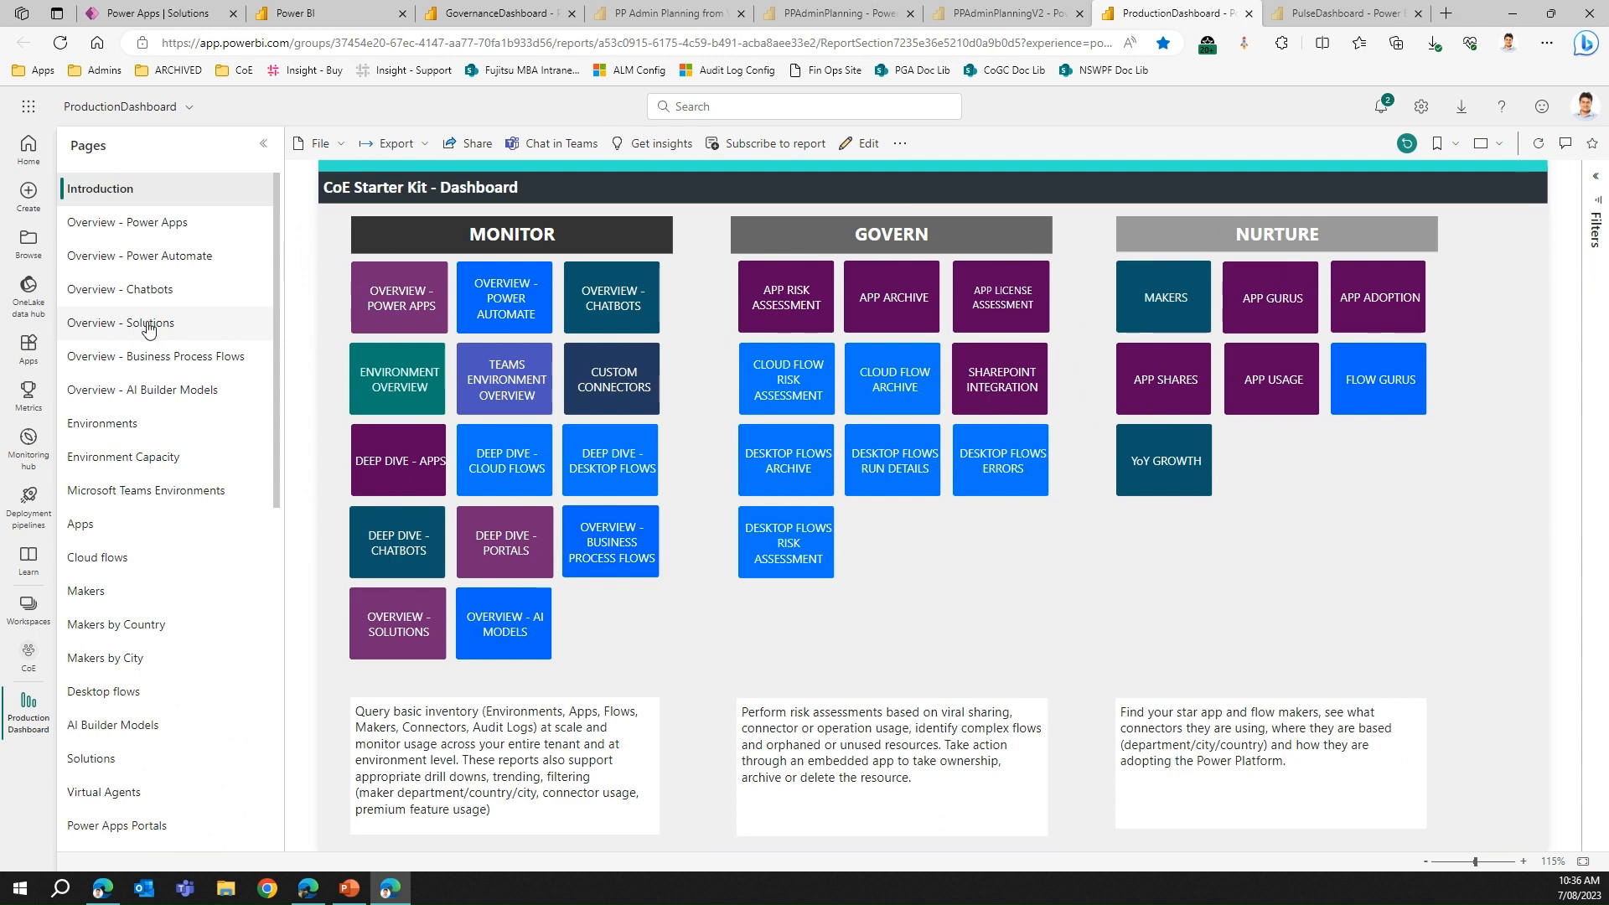
mouse_move(1074, 221)
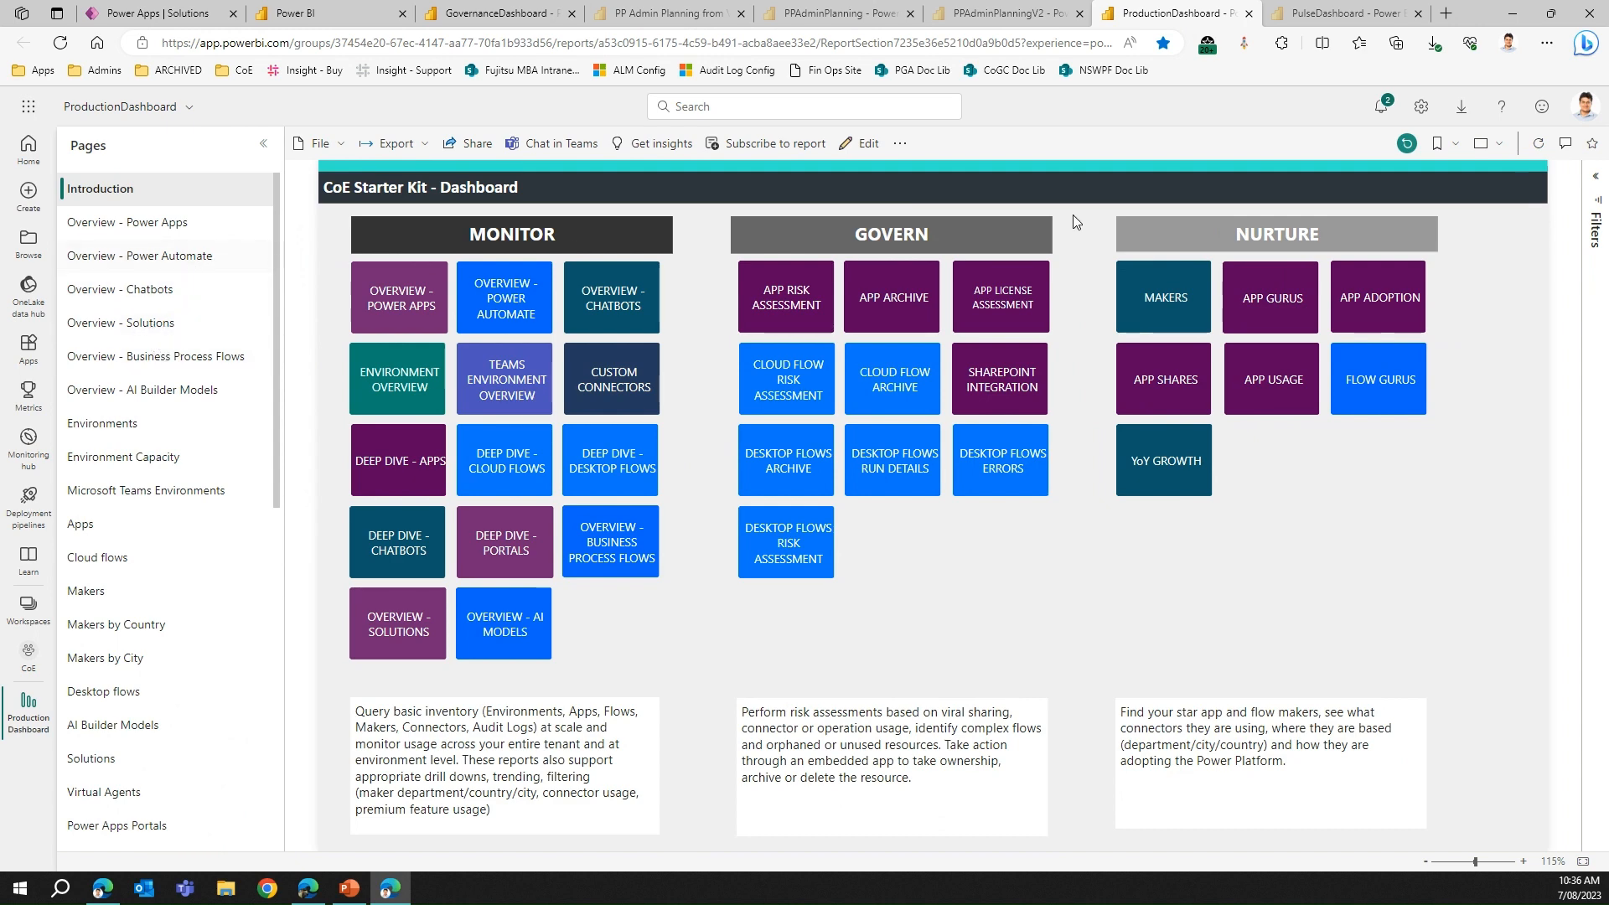
Switch to the PulseDashboard tab to view the Pulse Overview feedback counts and sentiment charts
click(1344, 12)
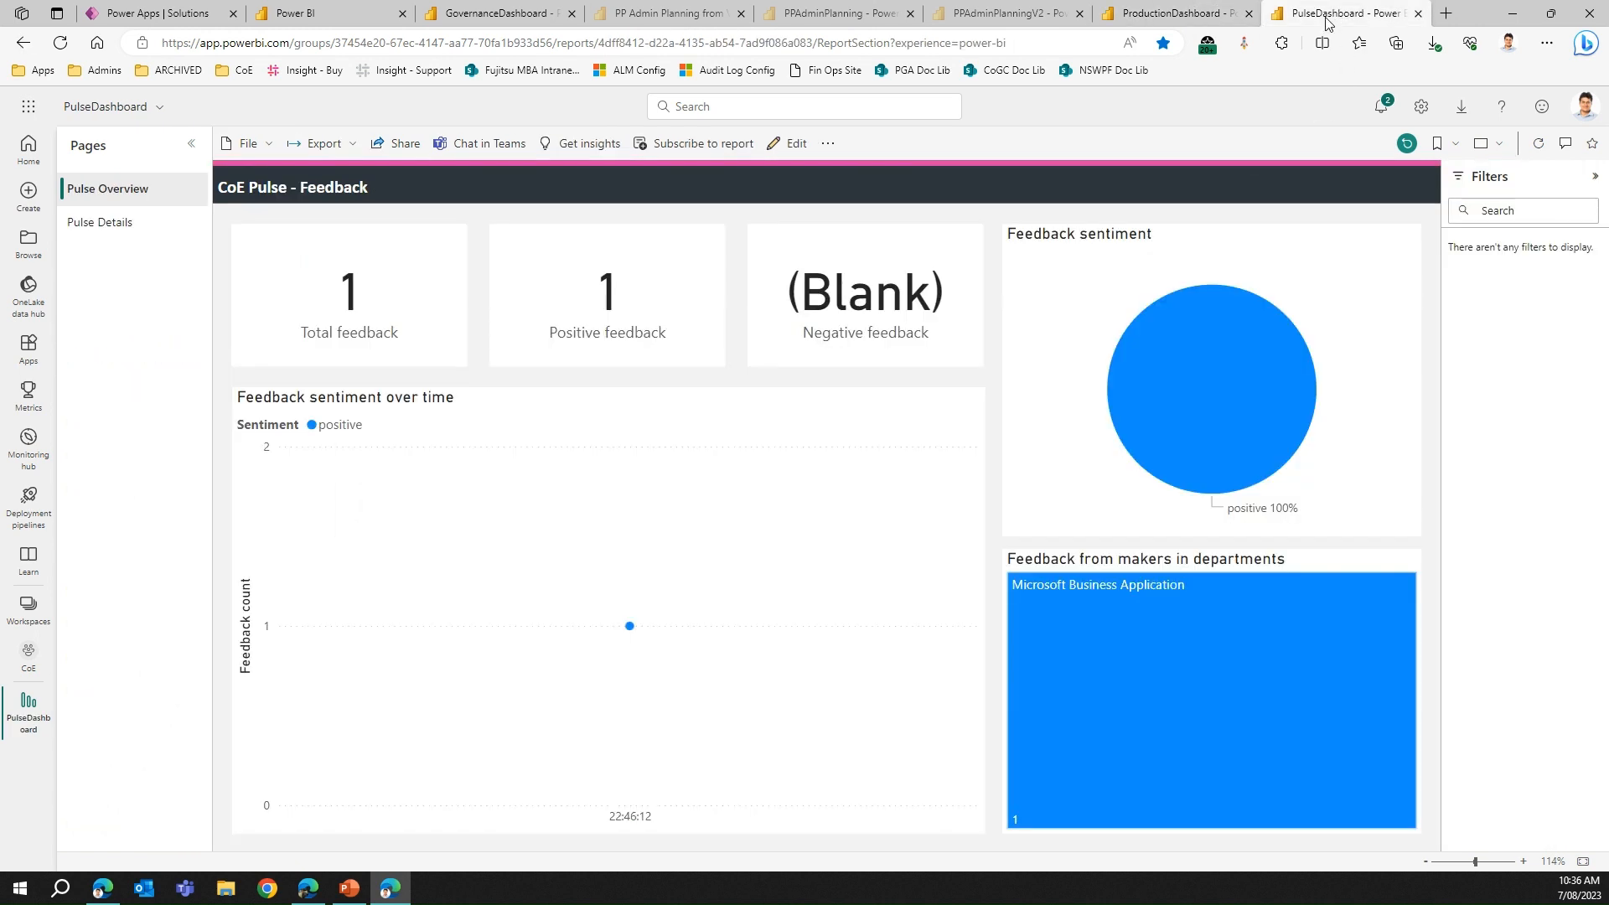
mouse_move(1321, 42)
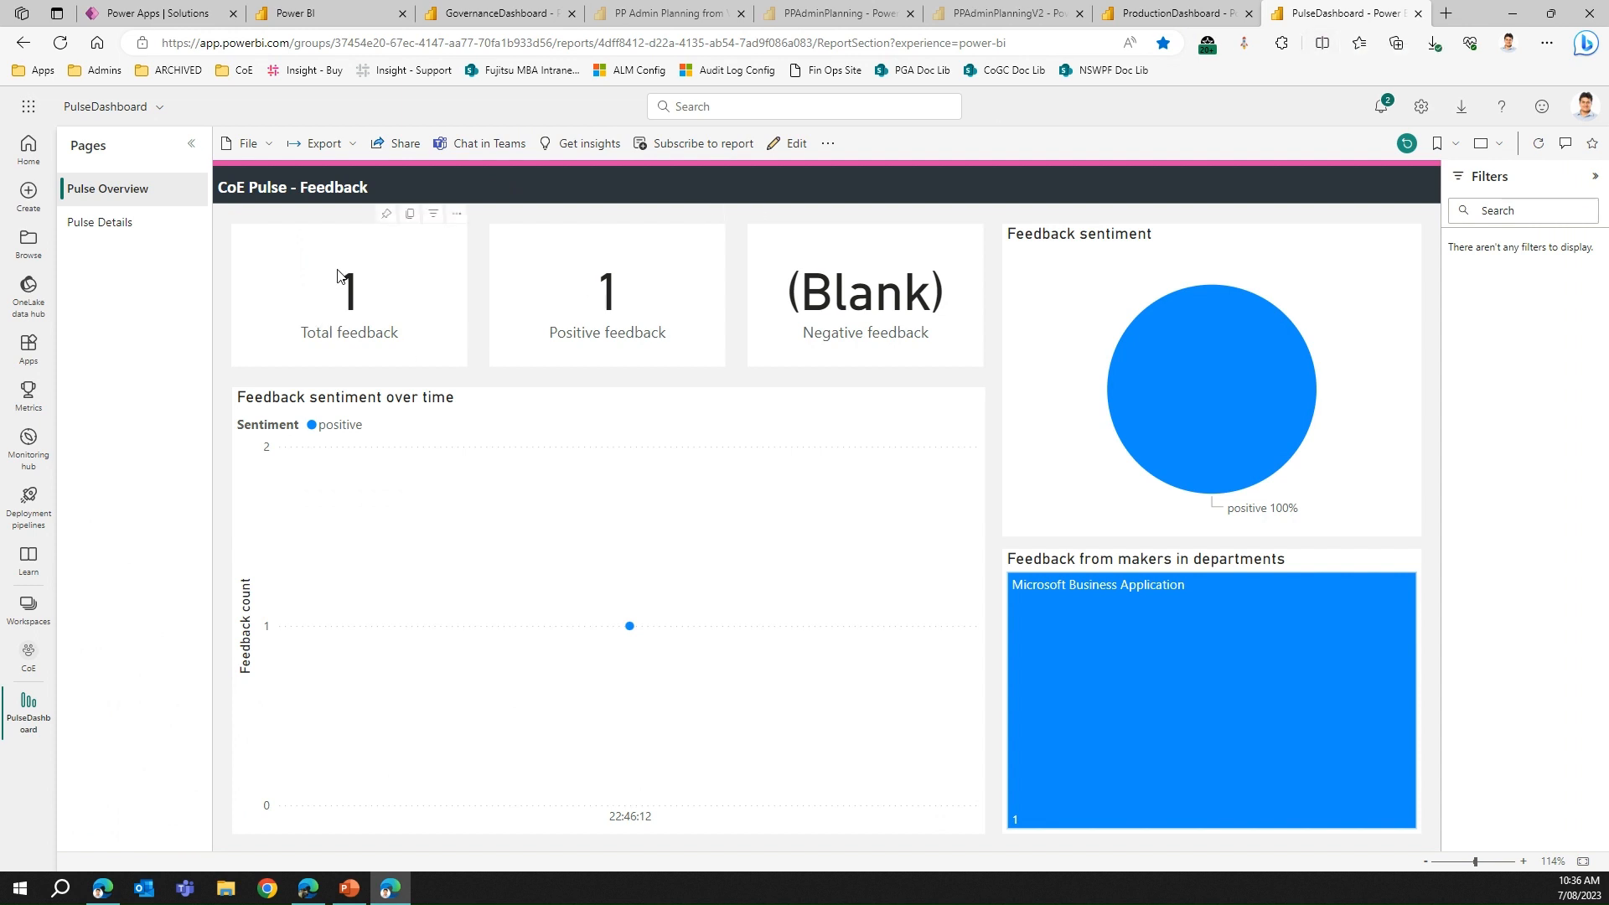
mouse_move(343, 280)
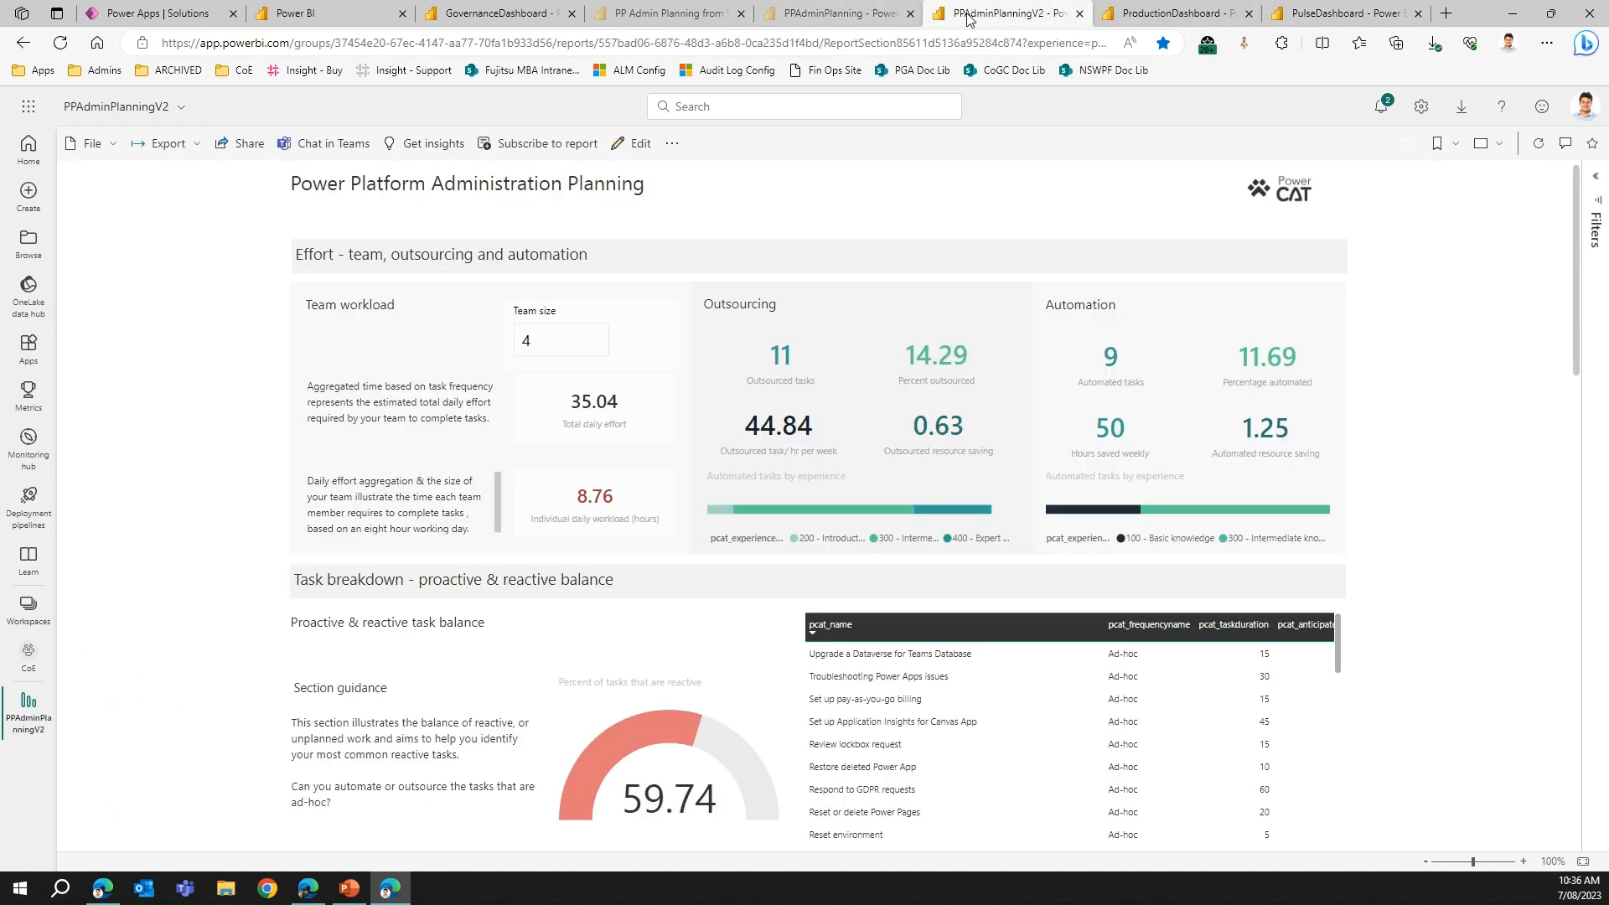
mouse_move(985, 294)
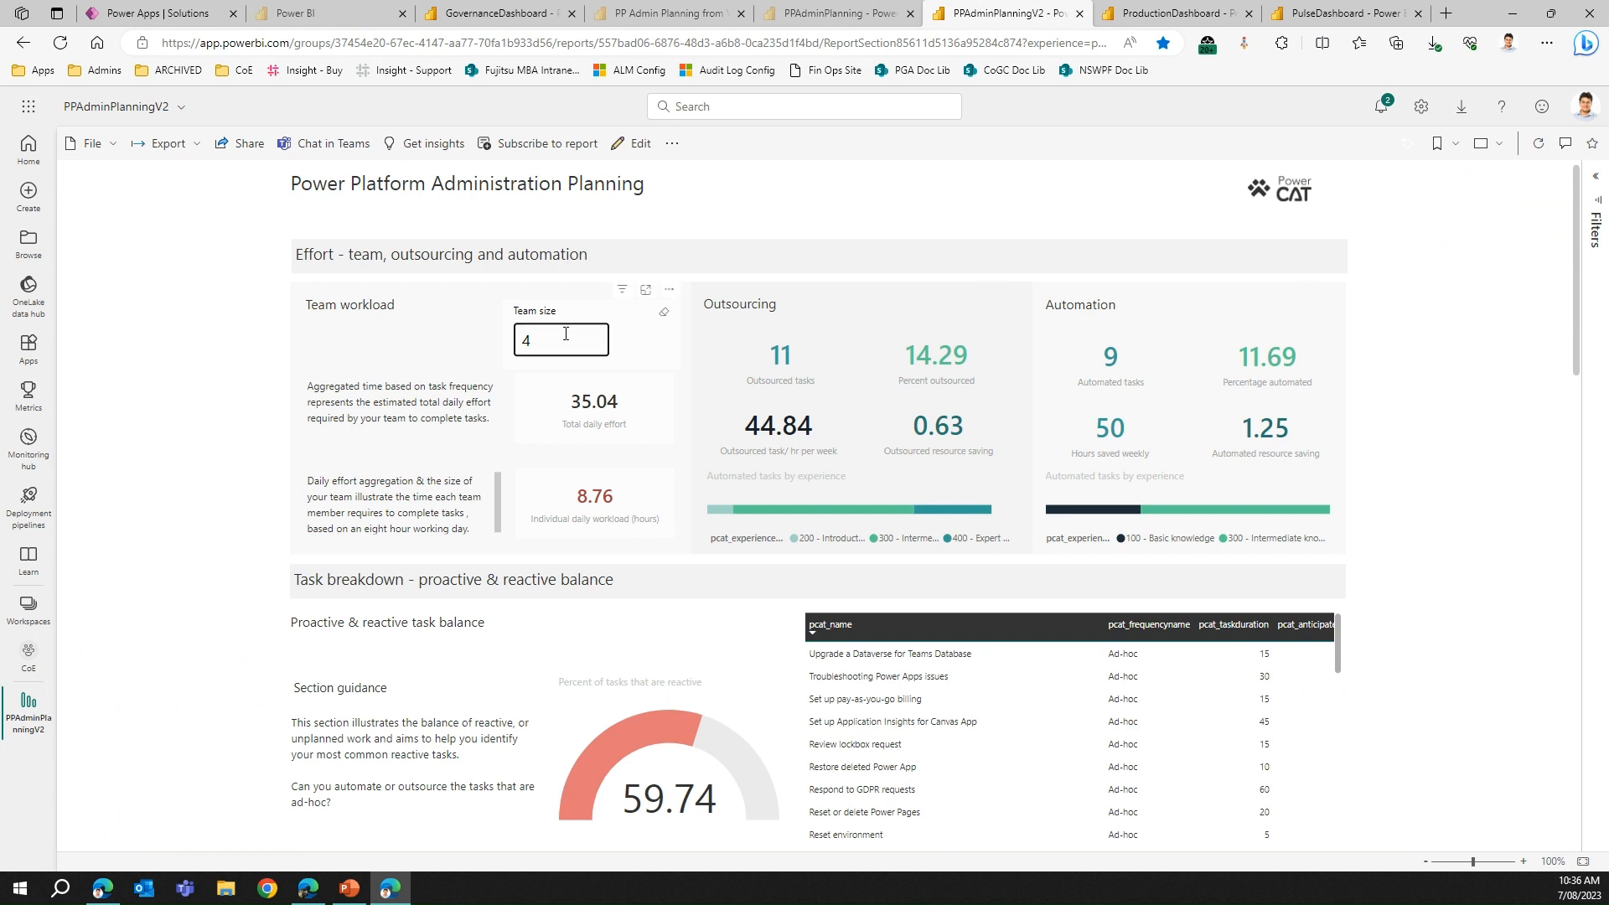
mouse_move(609, 434)
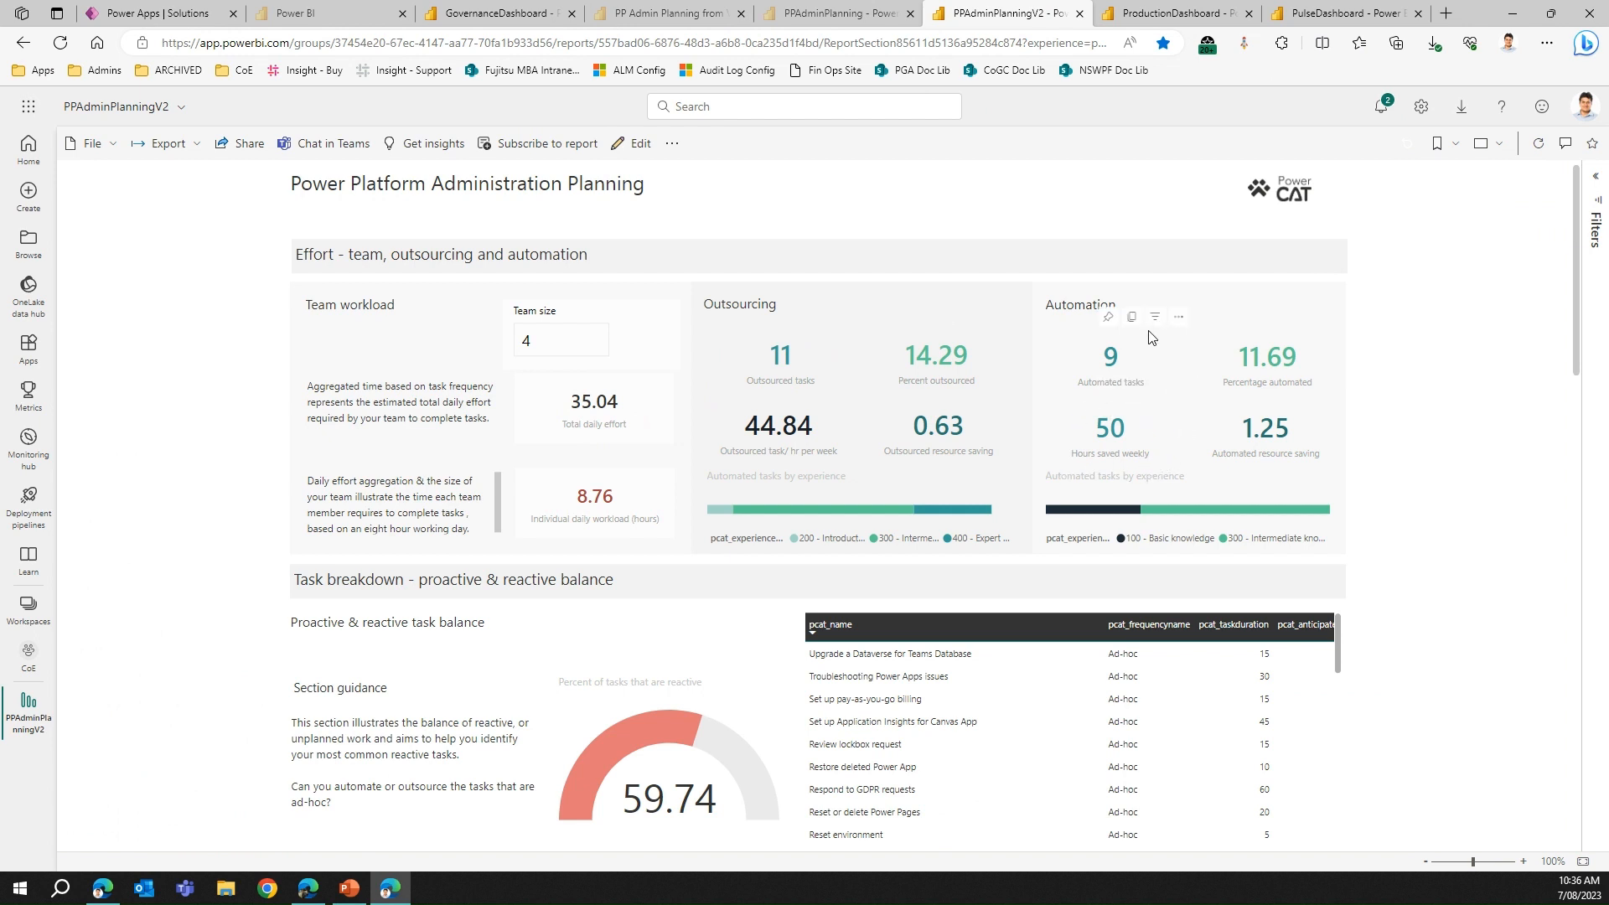
mouse_move(1188, 366)
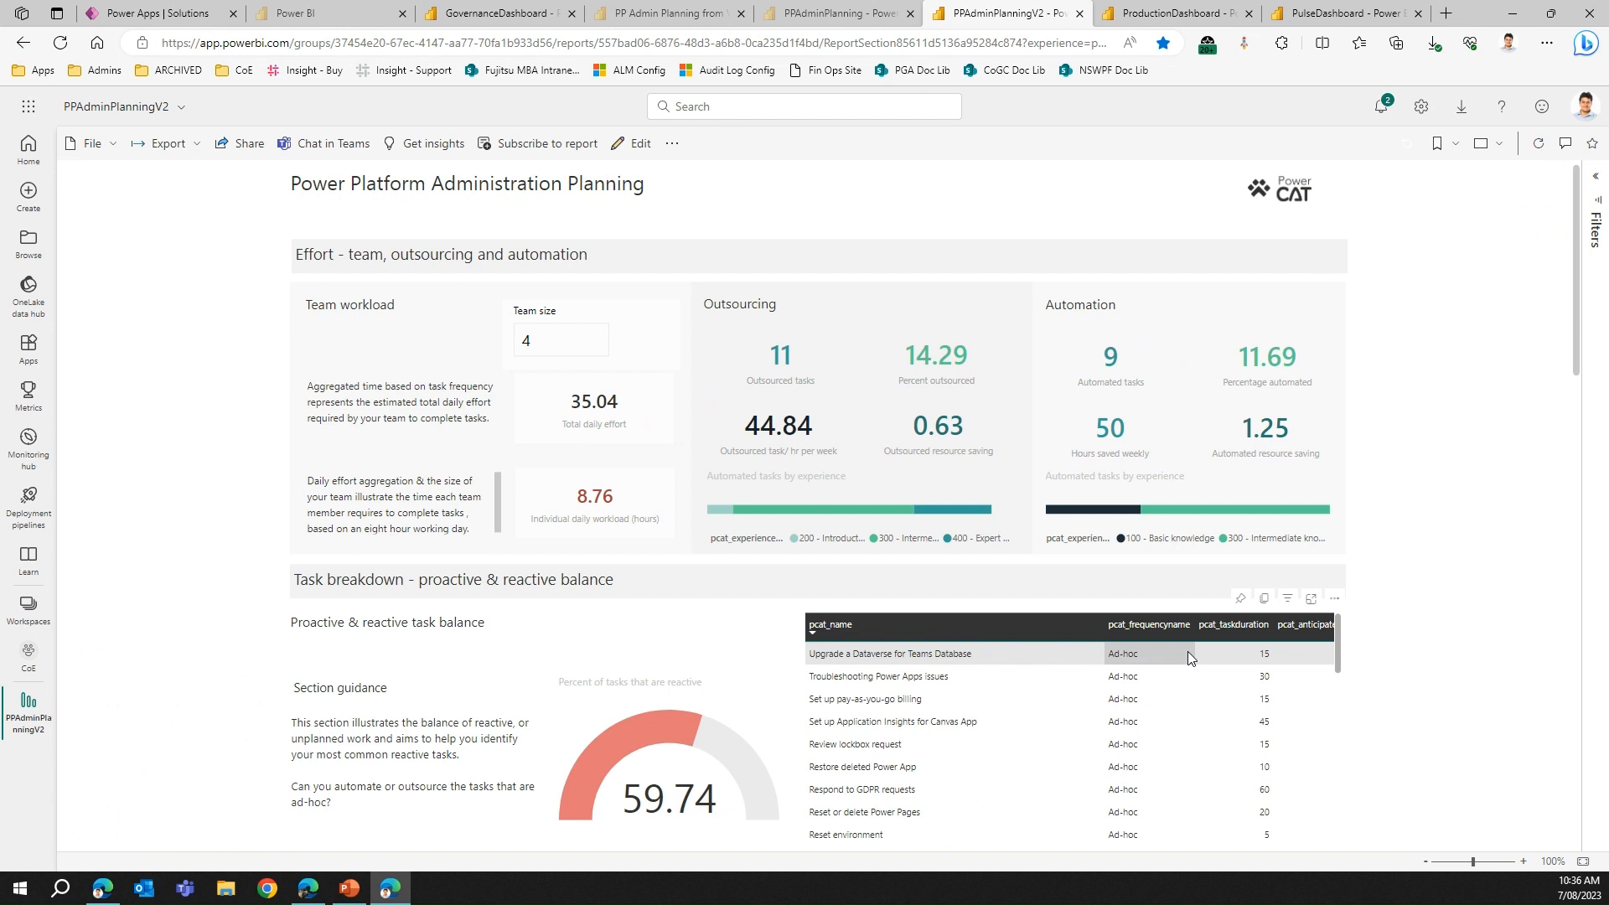
mouse_move(1193, 654)
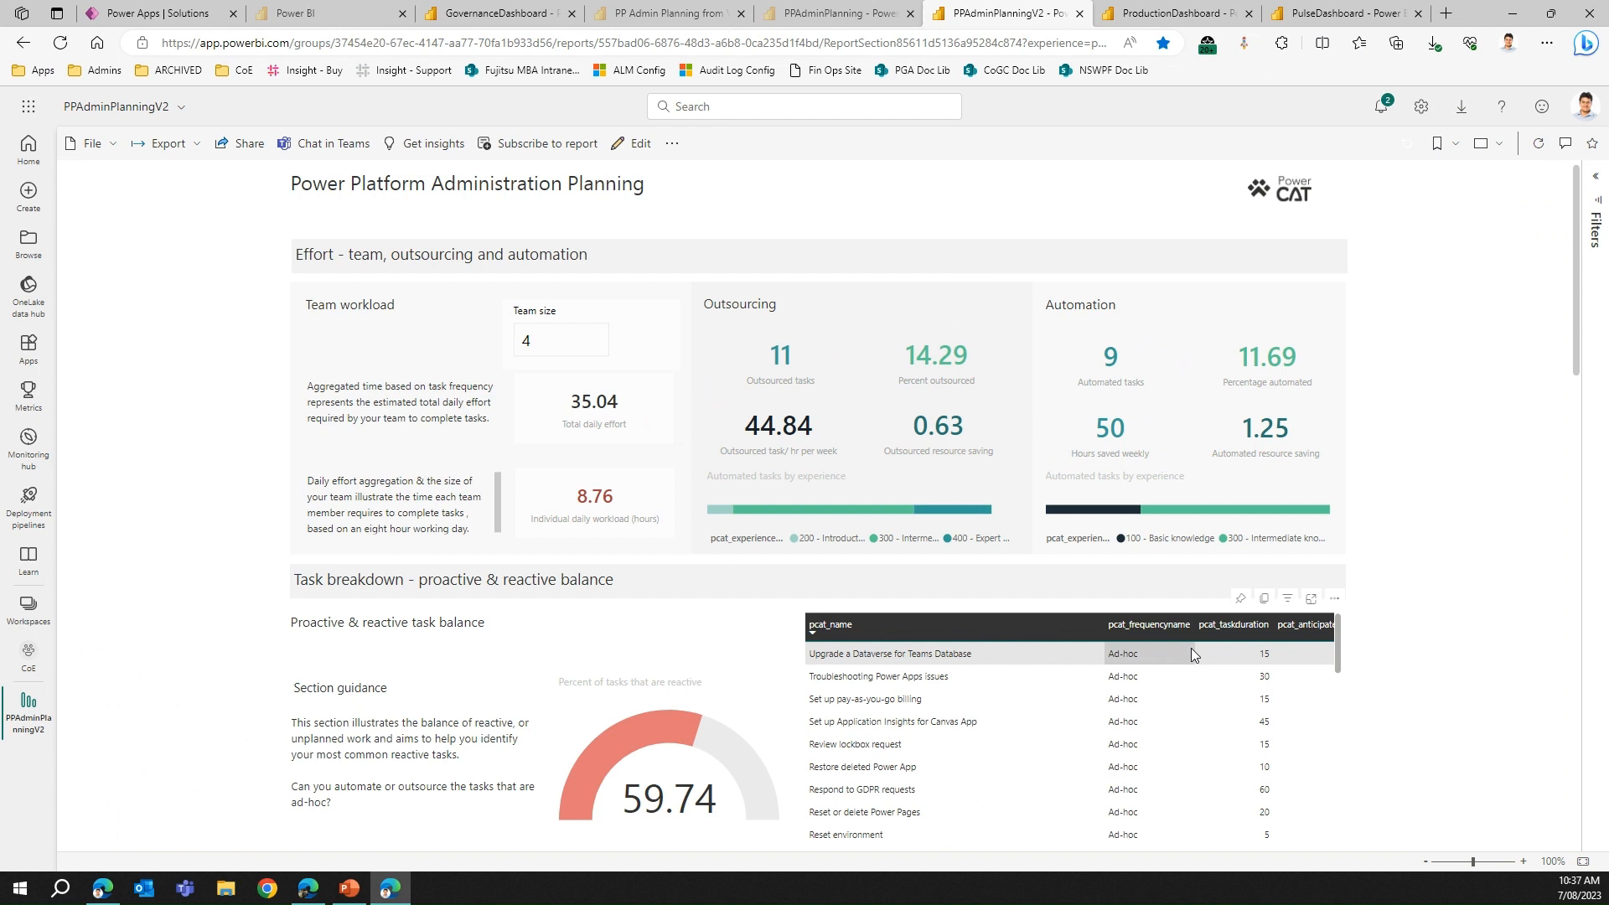
mouse_move(1194, 662)
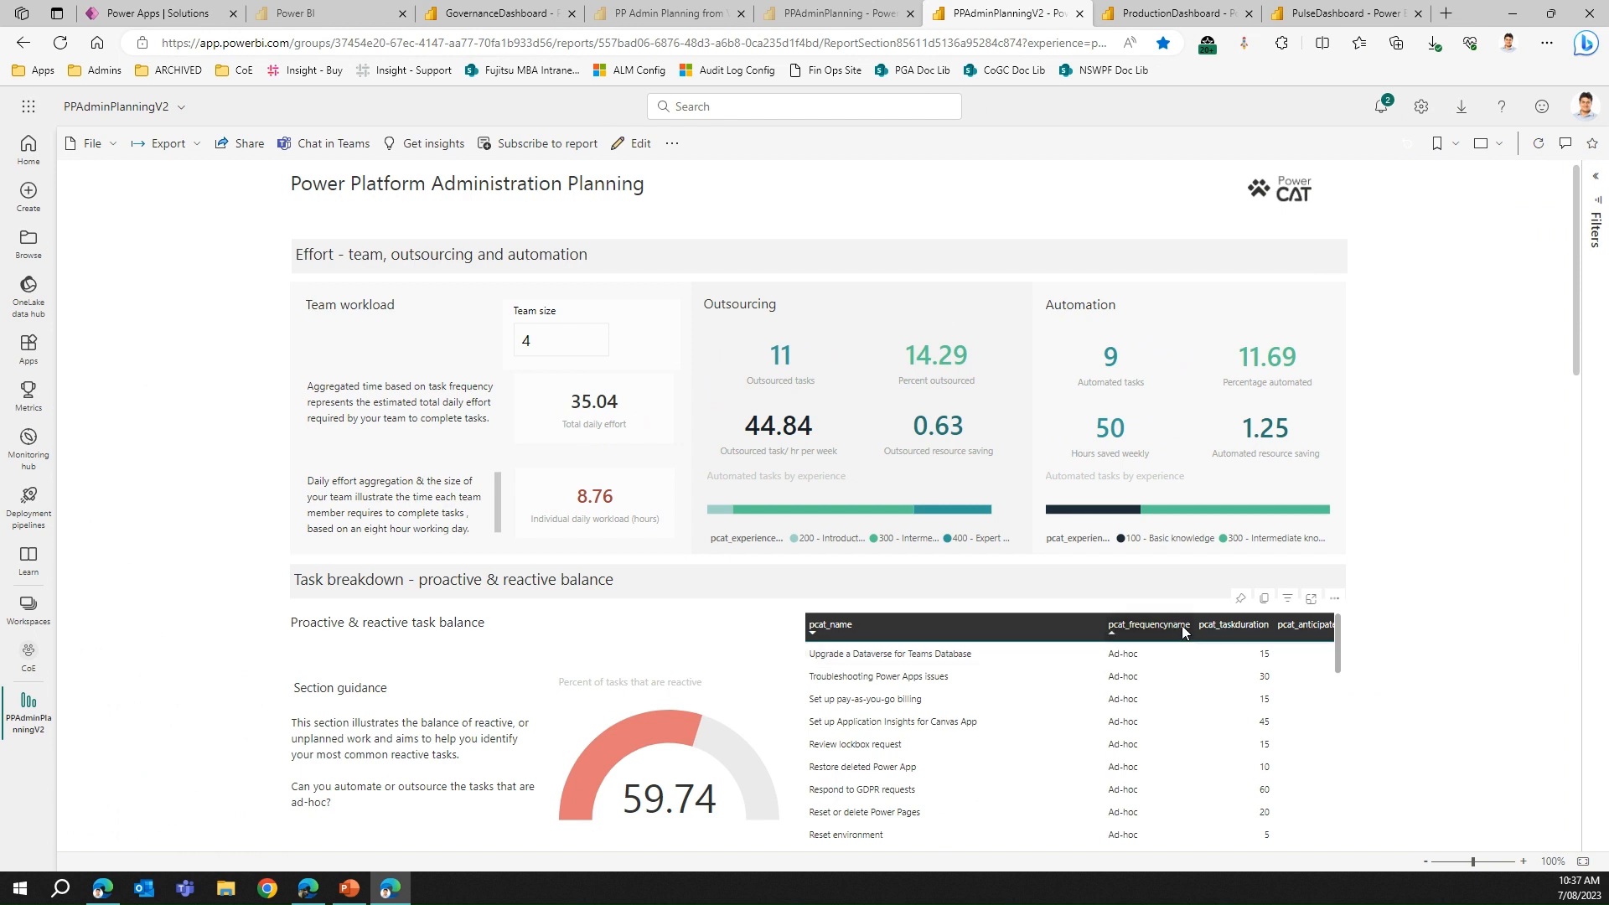
mouse_move(972, 393)
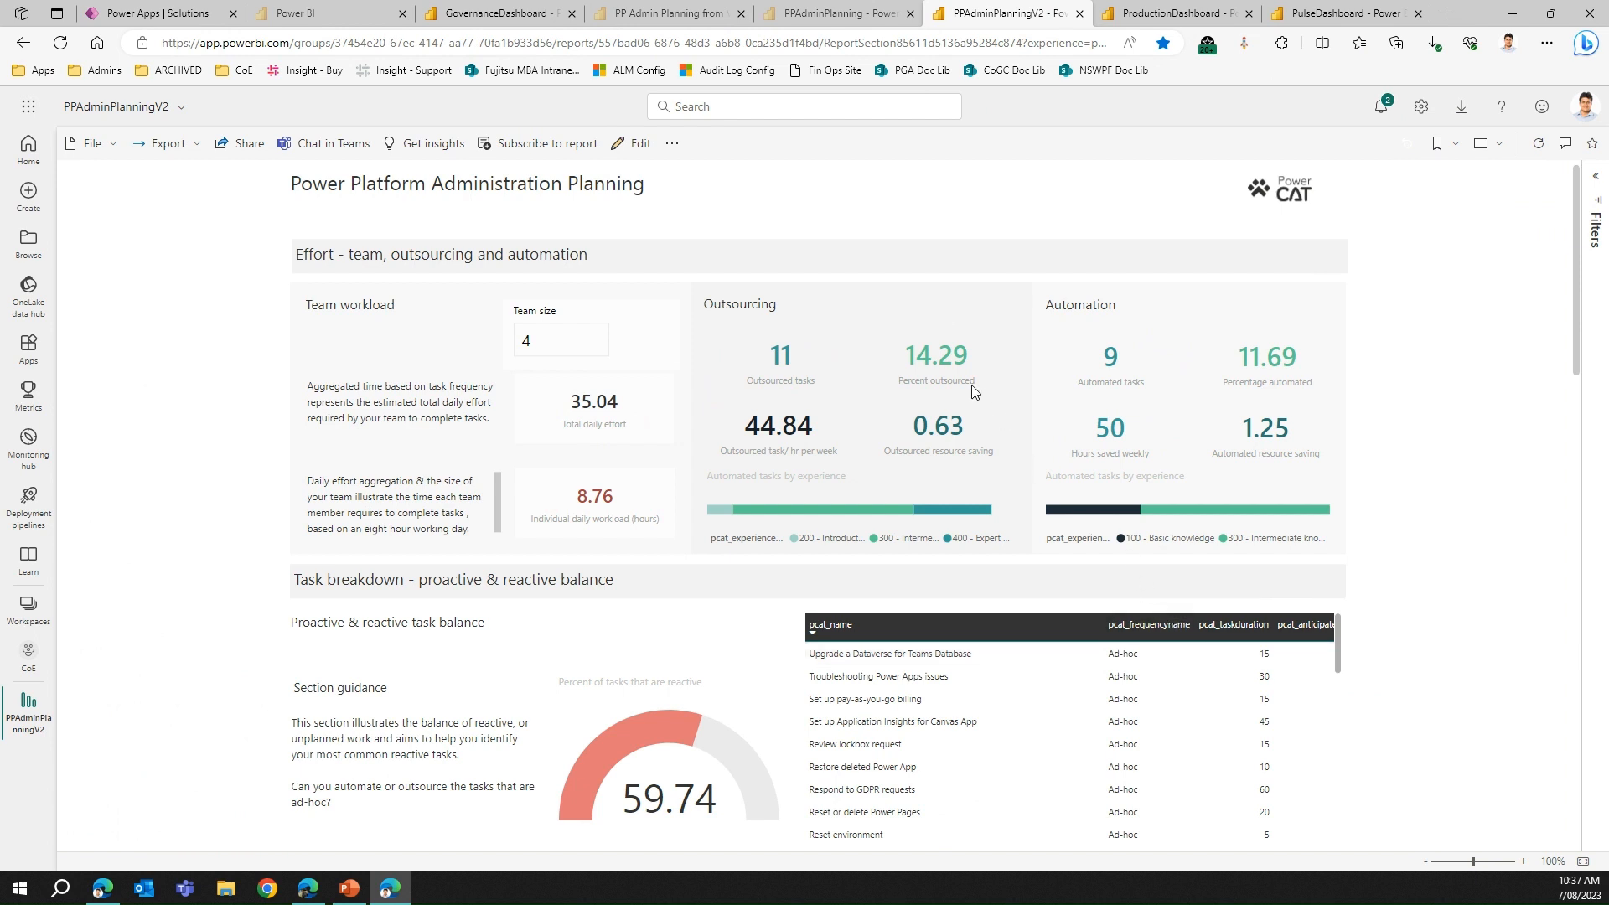